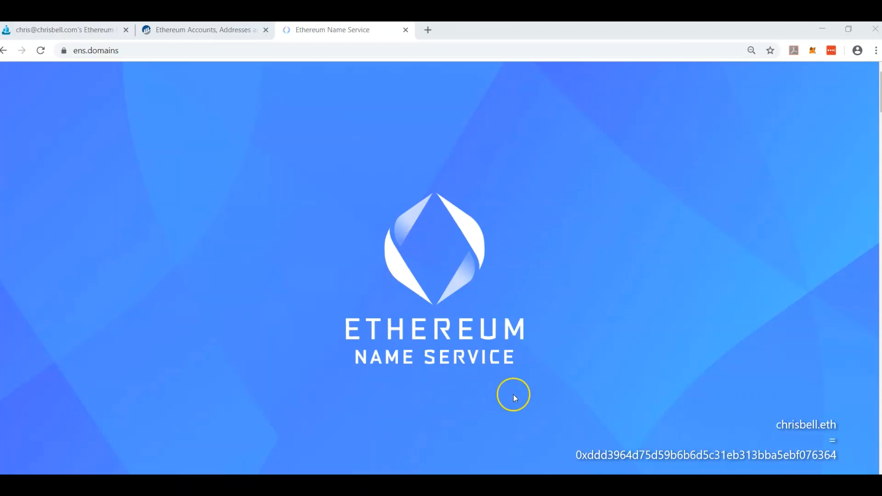
mouse_move(398, 336)
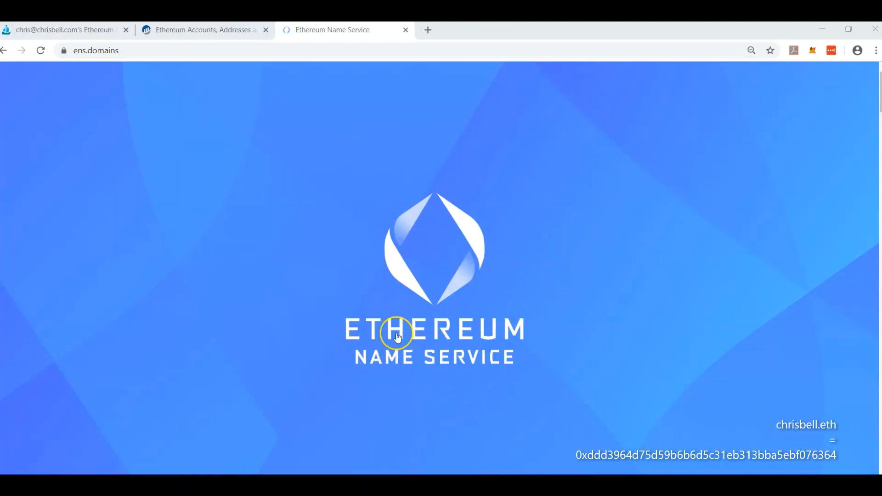
mouse_move(461, 366)
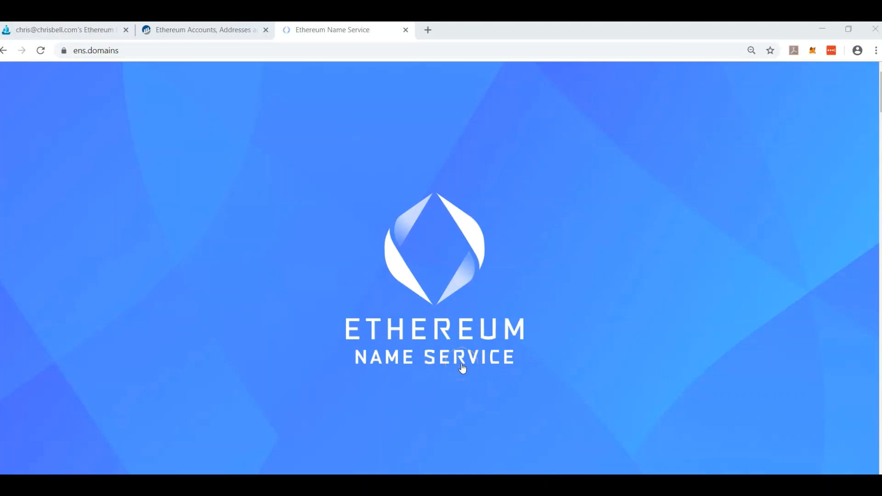
Switch to the Etherscan page for the 0xA834…766 wallet address.
left_click(202, 29)
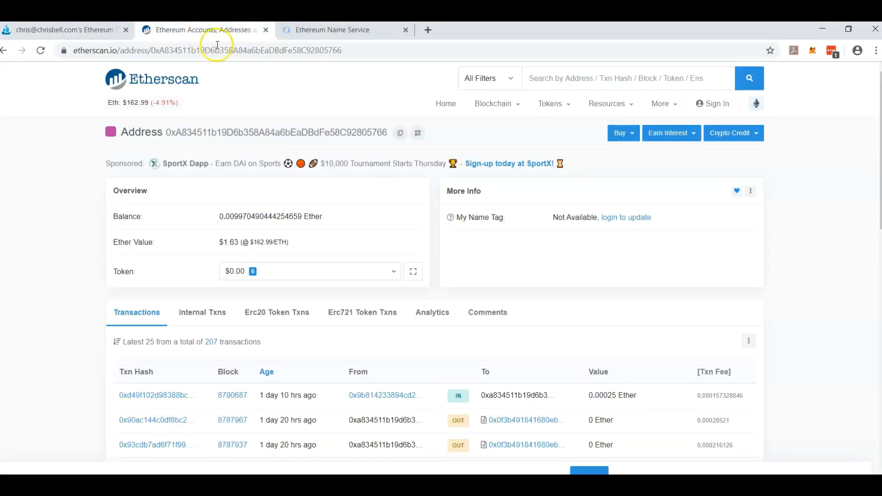
Replace the hex address in the Etherscan URL with spikeball.eth and load it.
left_click(209, 50)
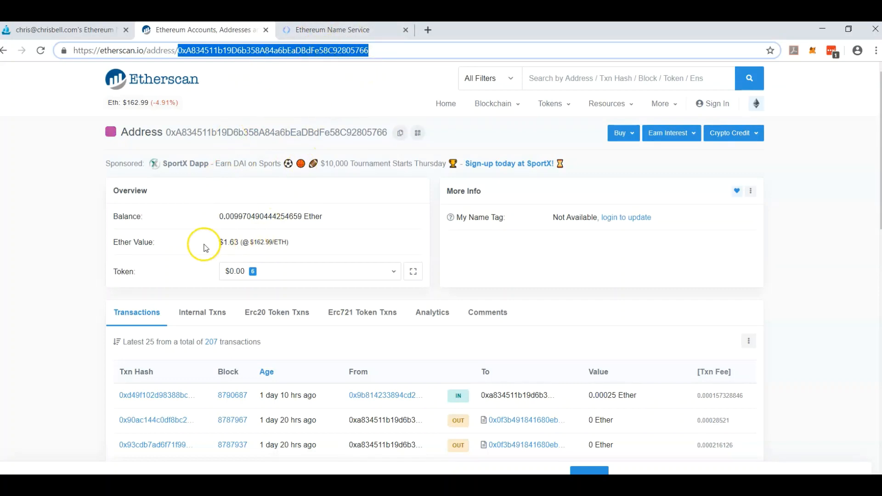
mouse_move(298, 75)
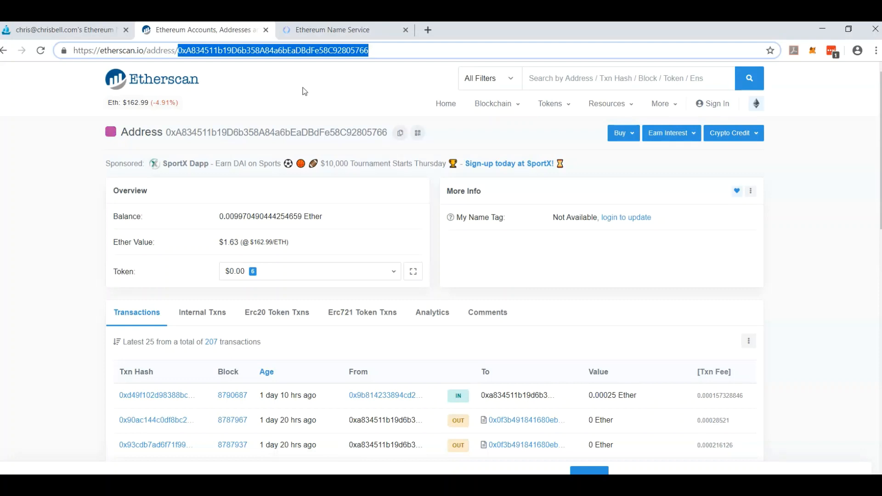
type("spikeball.eth")
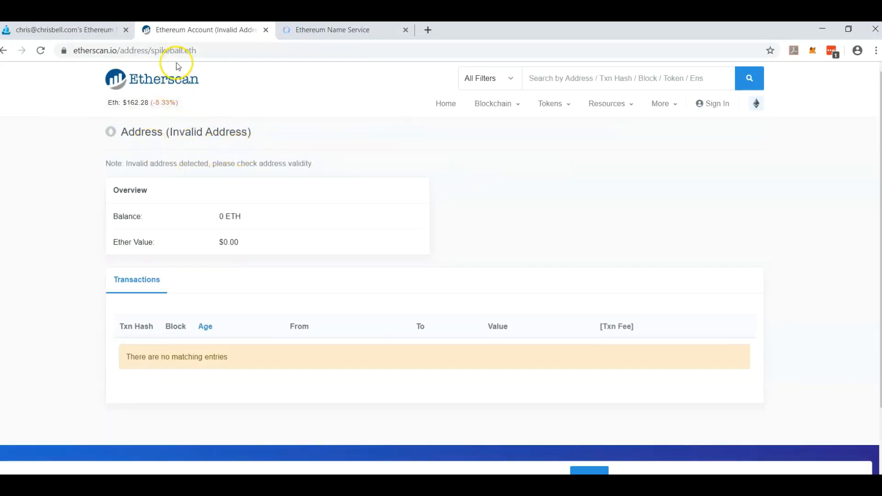
Return to the Ethereum Name Service website page.
left_click(331, 30)
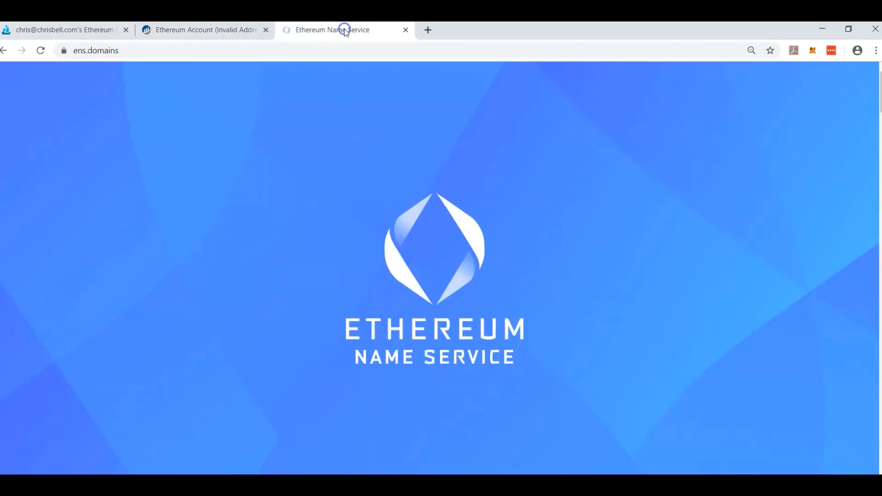
mouse_move(138, 112)
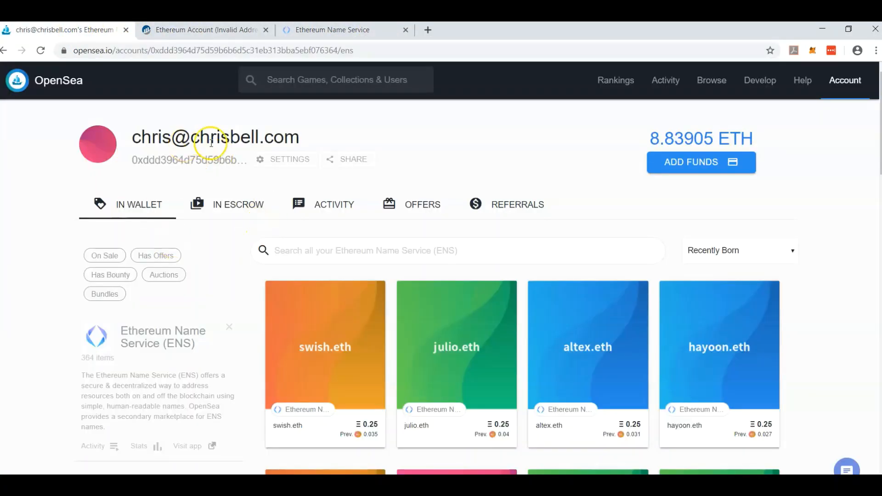
mouse_move(504, 369)
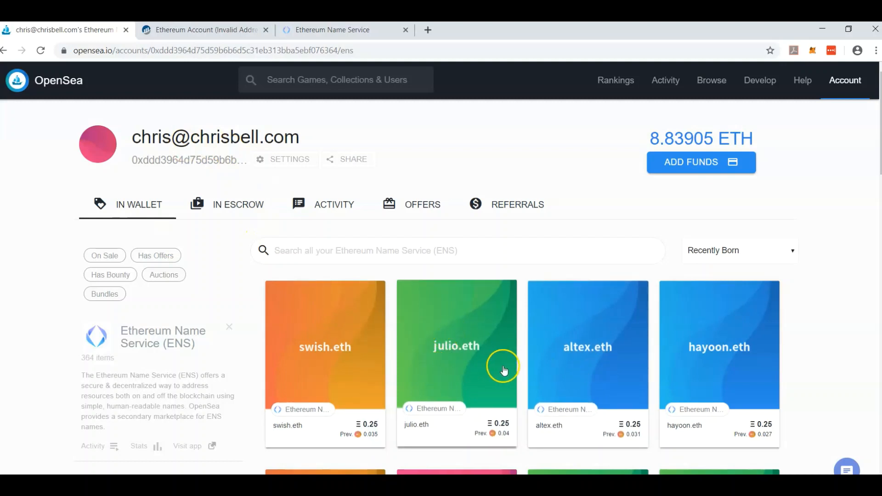
mouse_move(385, 347)
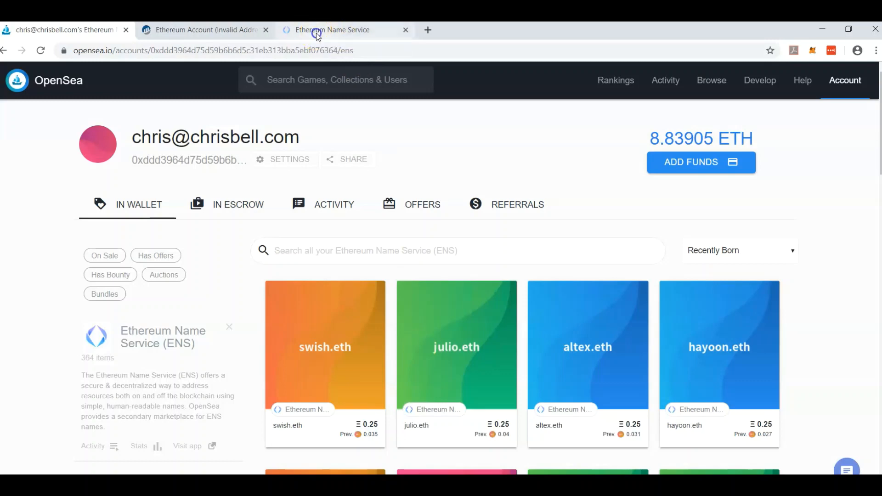
Scroll the ENS site and select the account address in the ENS App page URL.
left_click(332, 29)
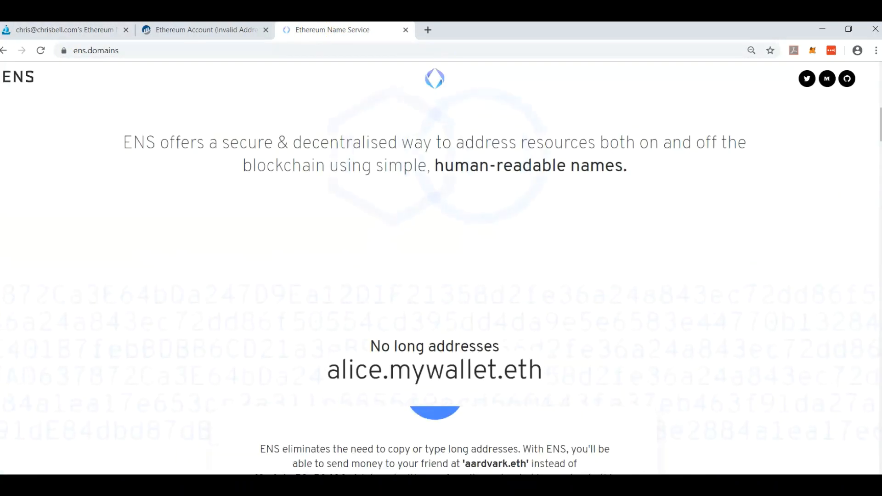
scroll("down", 3)
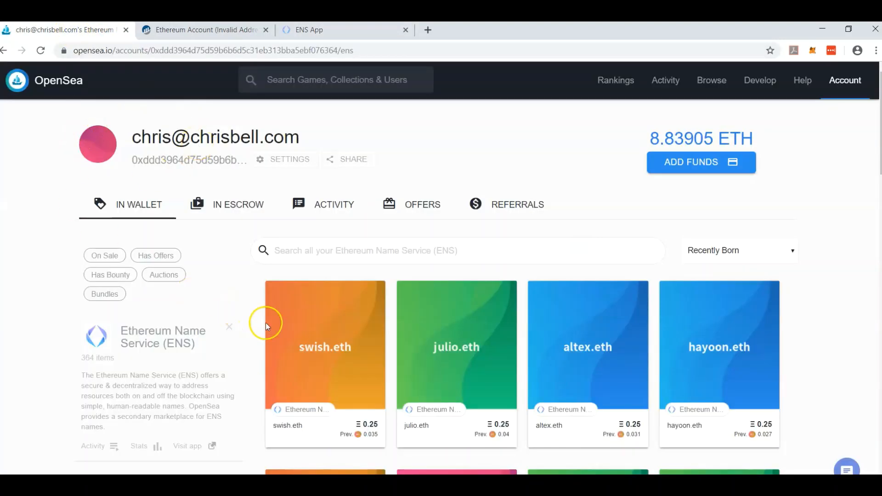
mouse_move(151, 163)
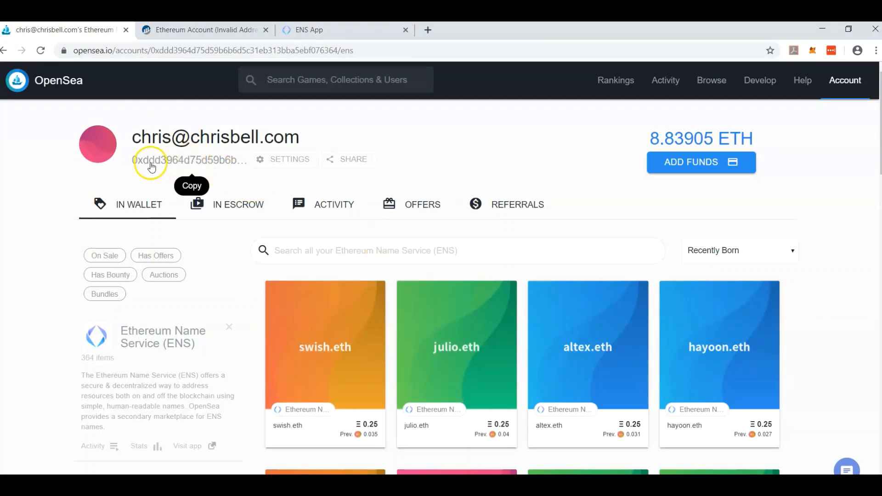
mouse_move(165, 51)
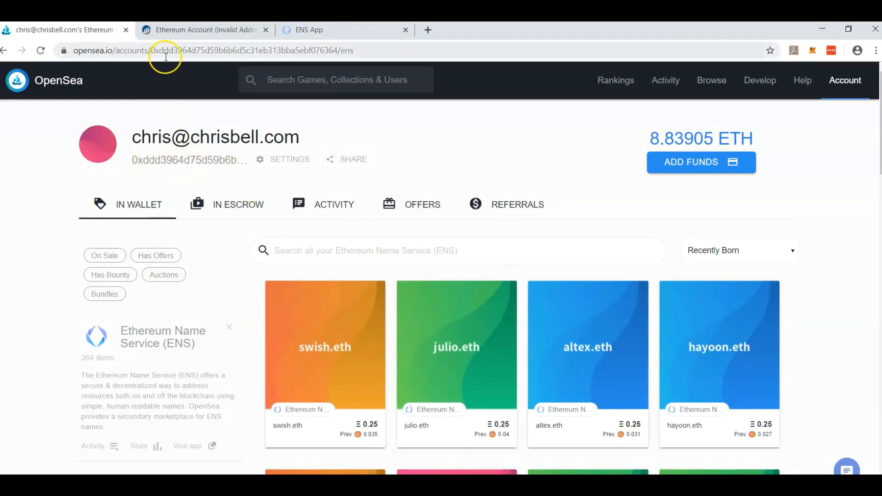
double_click(270, 50)
type("S")
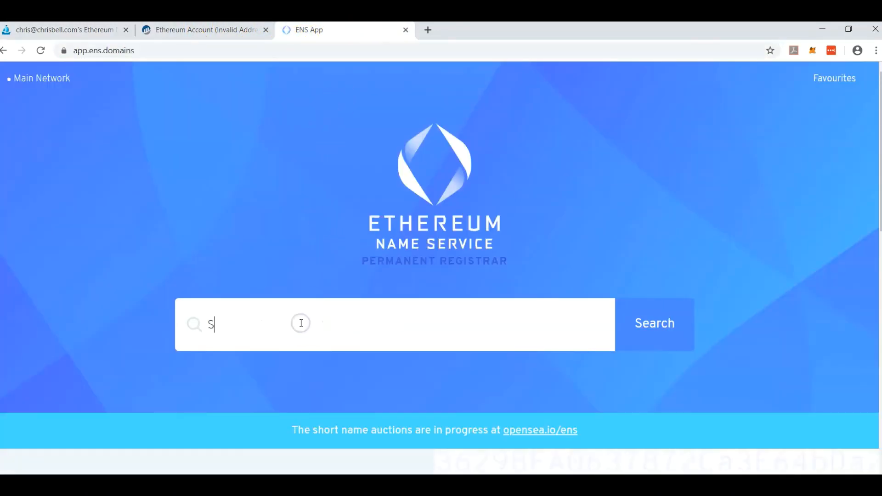
Search the ENS App for spikeball to reach spikeball.eth's details.
type("pikeball")
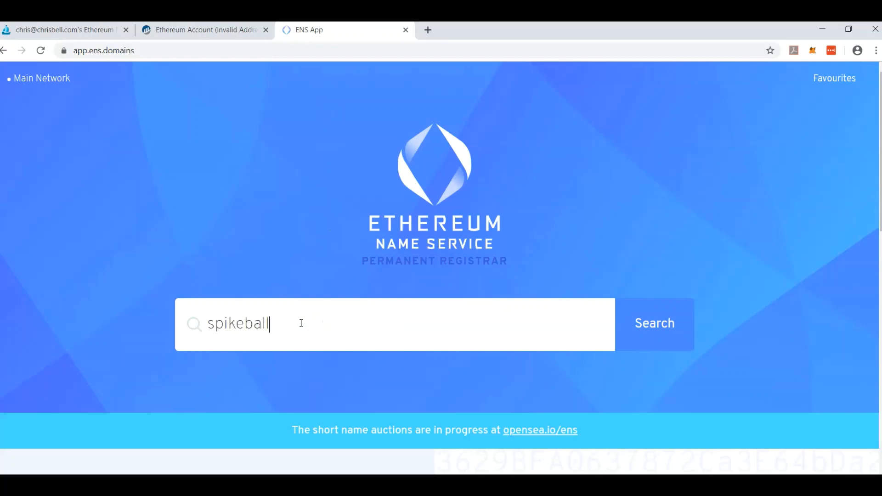
left_click(653, 324)
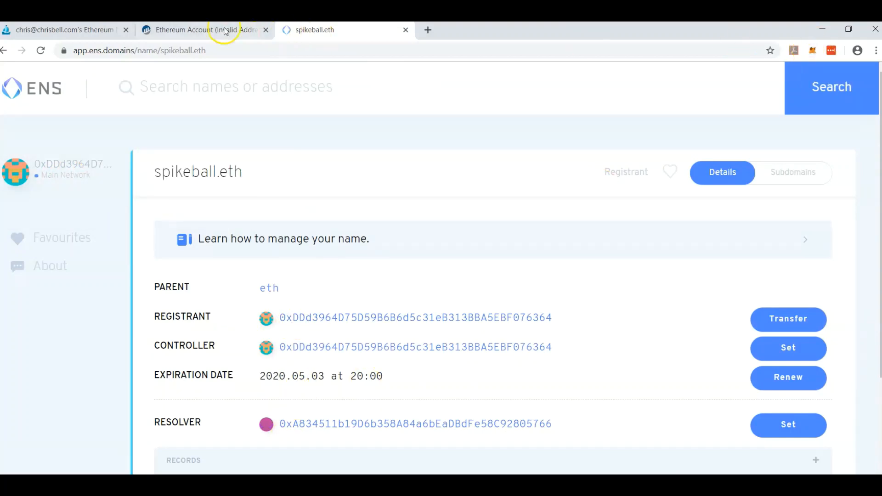
Switch MetaMask to the OpenSea Widgets account and copy its wallet address.
left_click(202, 30)
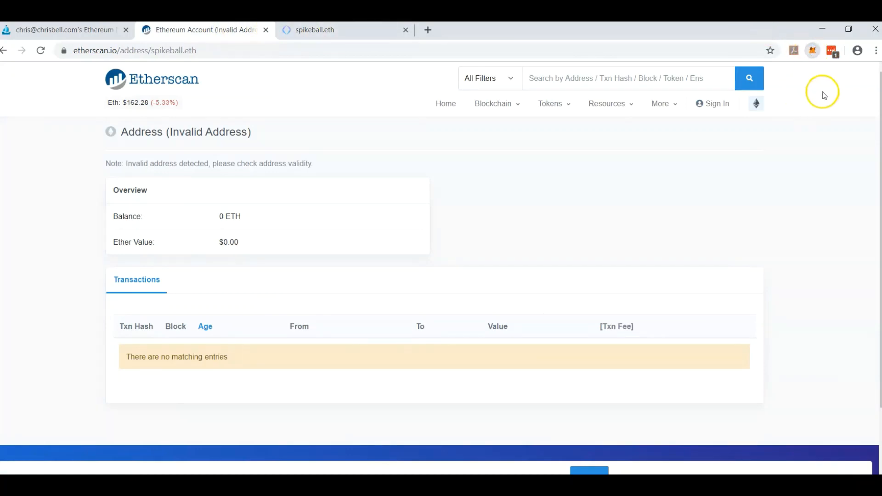
left_click(799, 79)
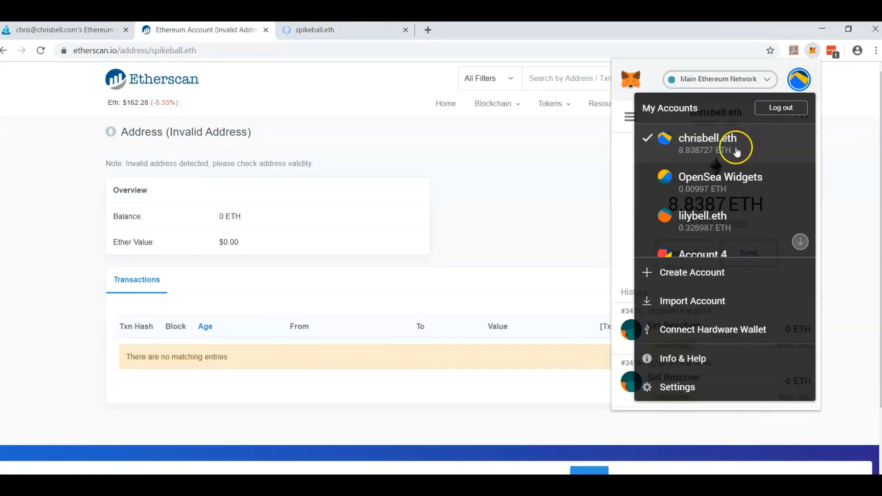
left_click(719, 177)
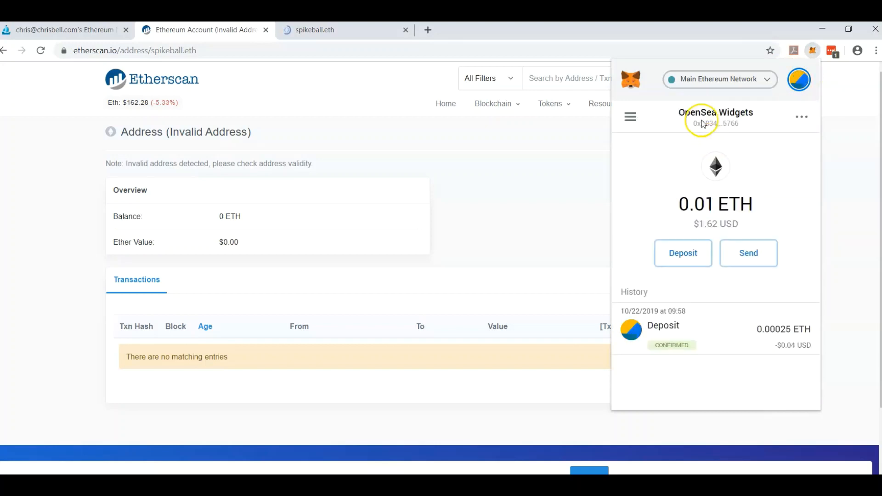
left_click(714, 123)
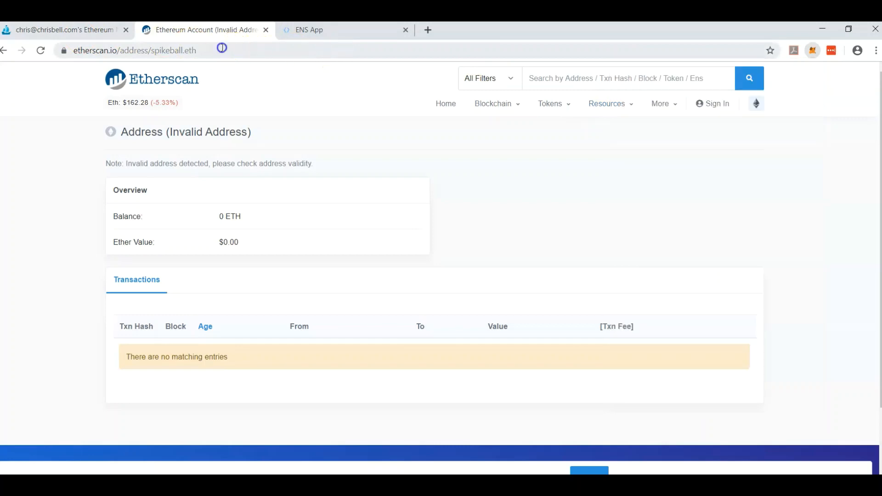
Load the copied 0xA834…766 wallet address page on Etherscan.
left_click(135, 49)
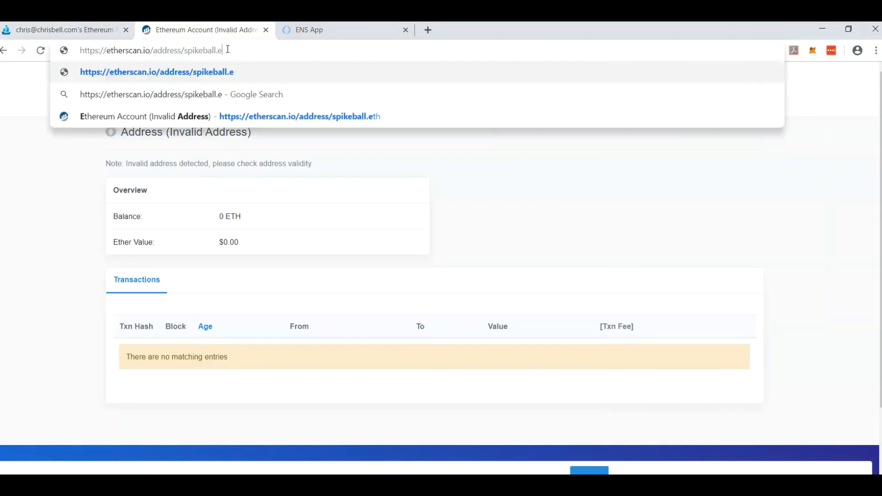
key("Backspace")
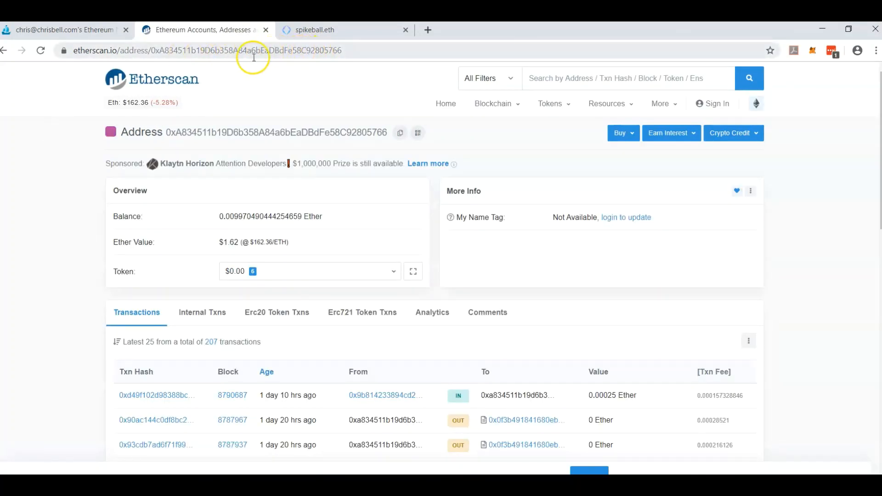
mouse_move(264, 47)
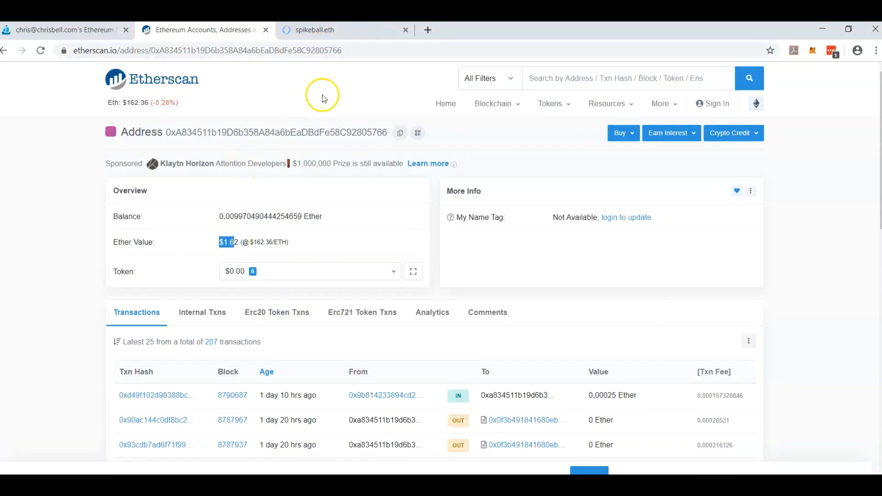
Return to spikeball.eth's details and connect MetaMask as the chrisbell.eth account.
left_click(337, 29)
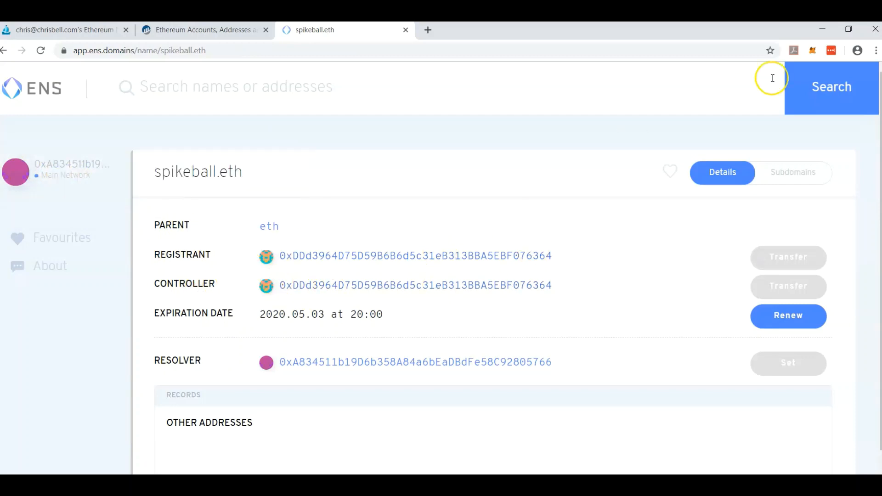
mouse_move(796, 90)
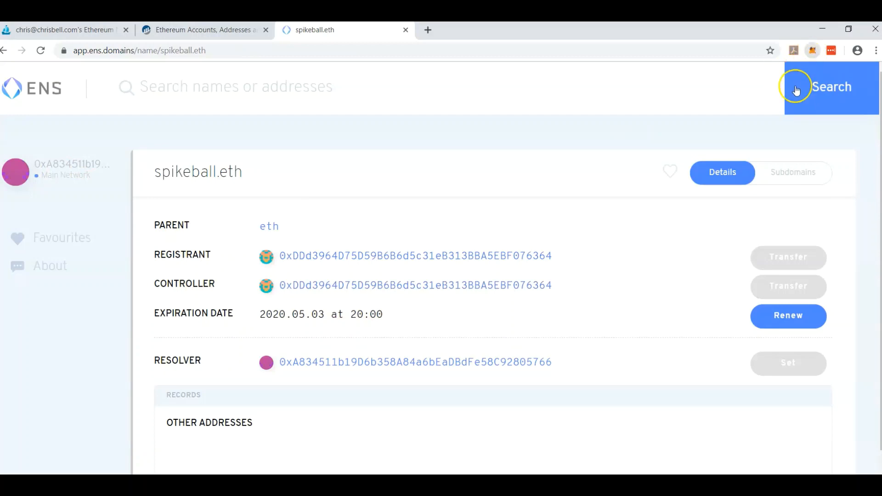
left_click(798, 79)
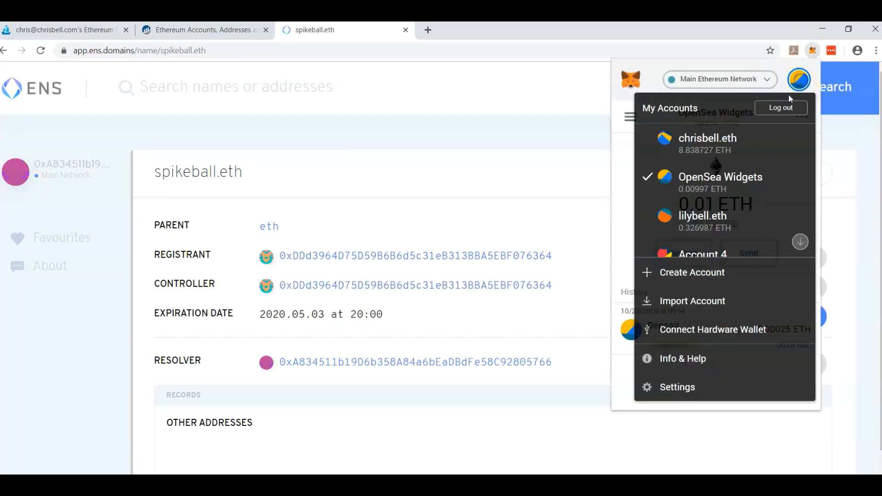
left_click(708, 138)
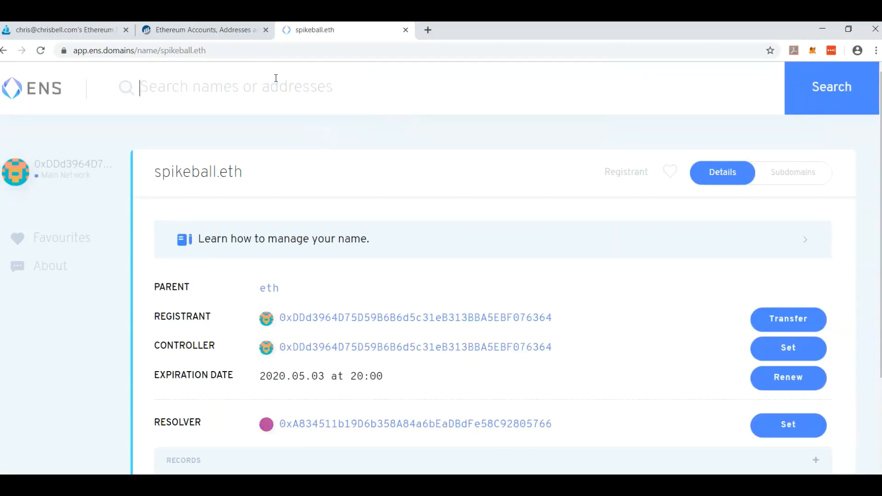
Set spikeball.eth's resolver to the public resolver and save the change.
type("spi")
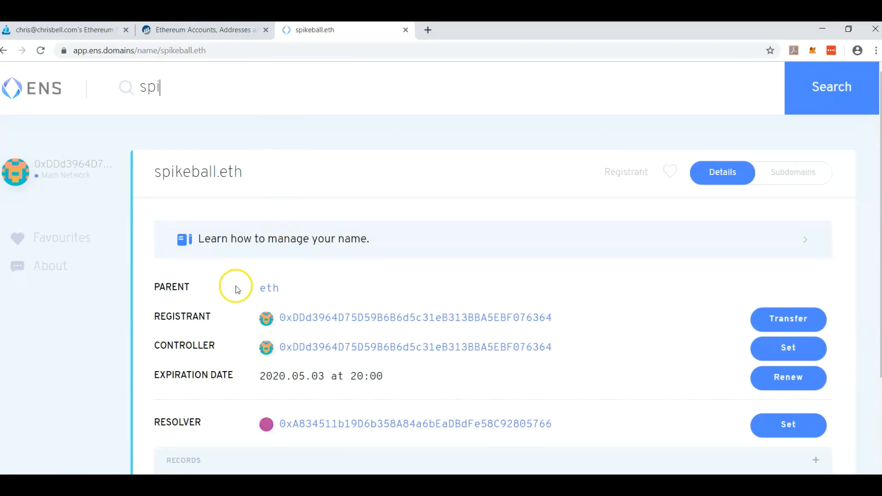
mouse_move(304, 348)
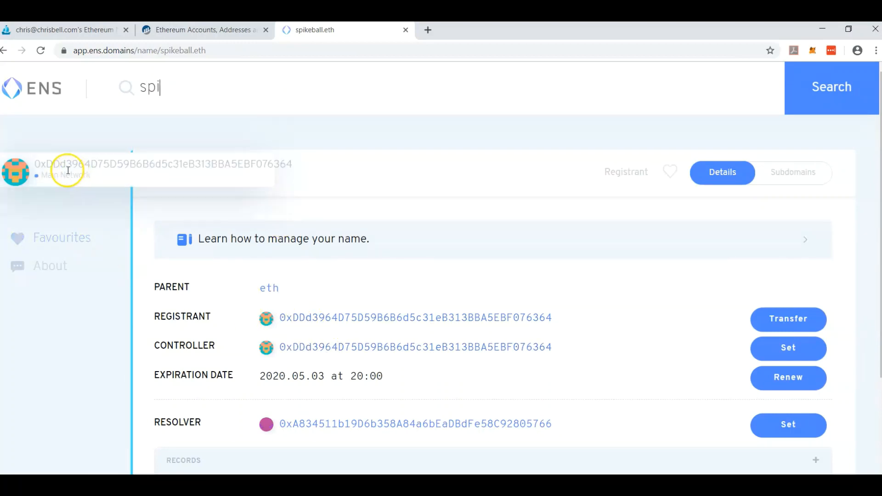
scroll("down", 3)
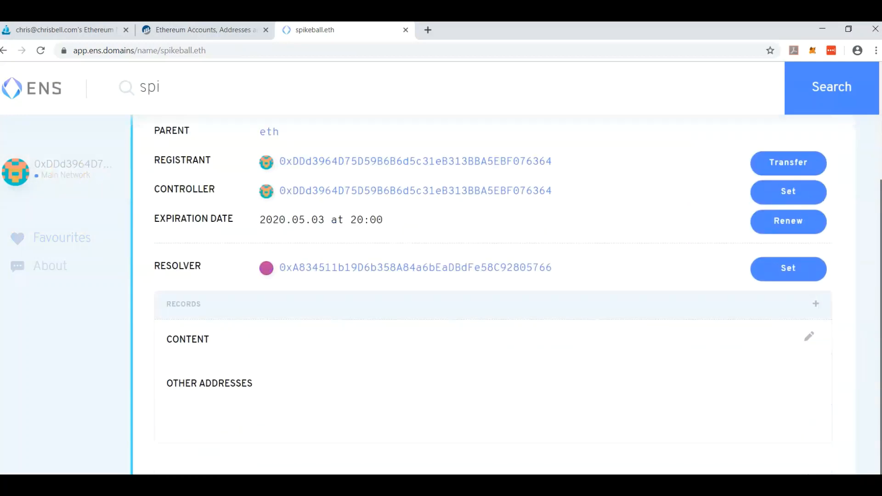
left_click(787, 268)
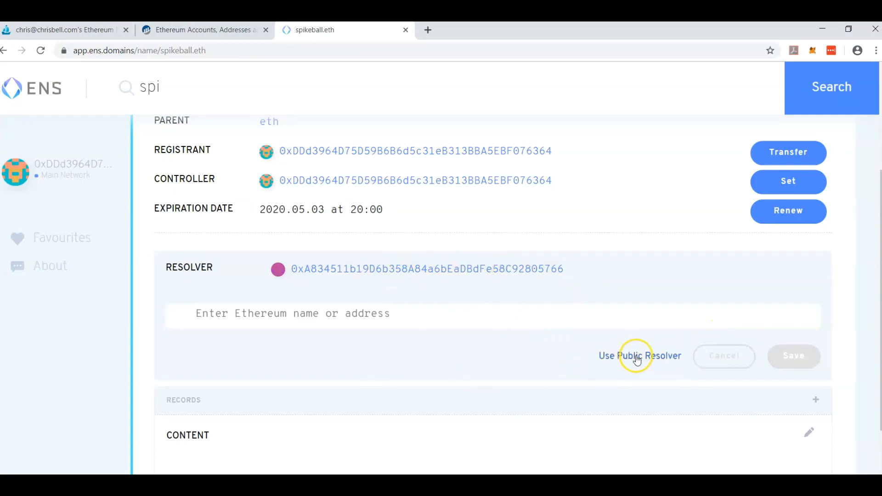
left_click(640, 355)
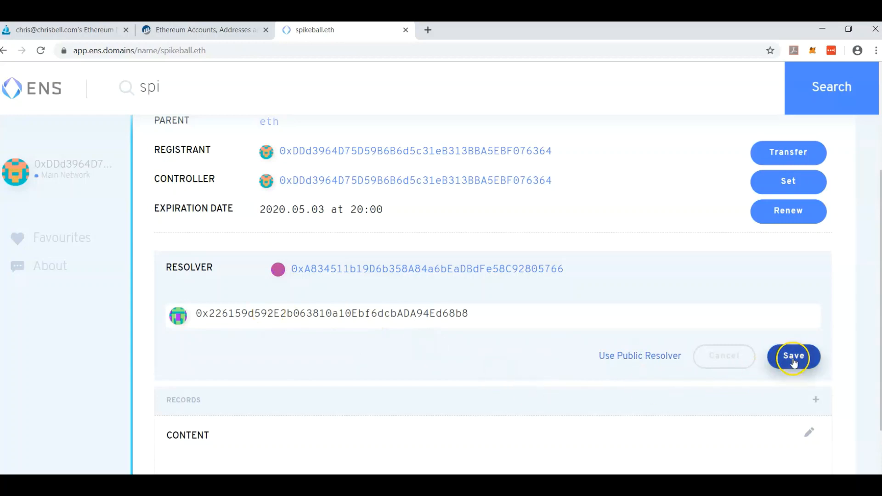
left_click(793, 355)
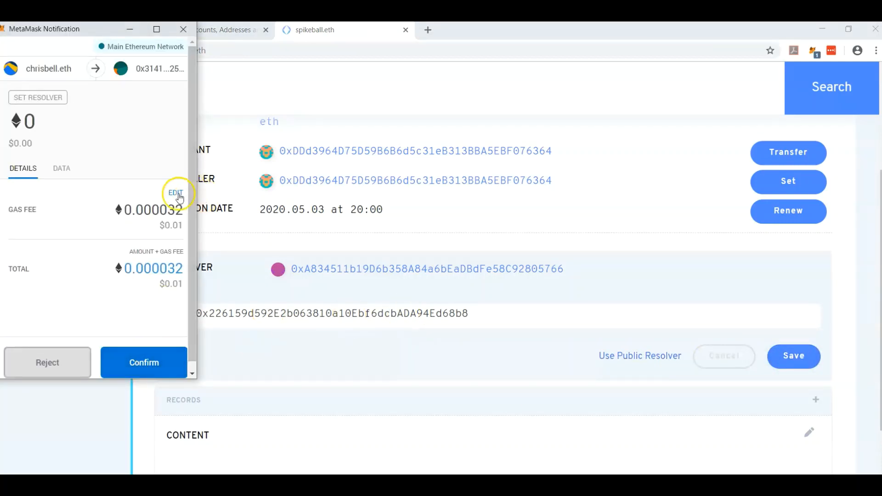
Raise the MetaMask gas price to 9 gwei and confirm the resolver transaction.
left_click(176, 193)
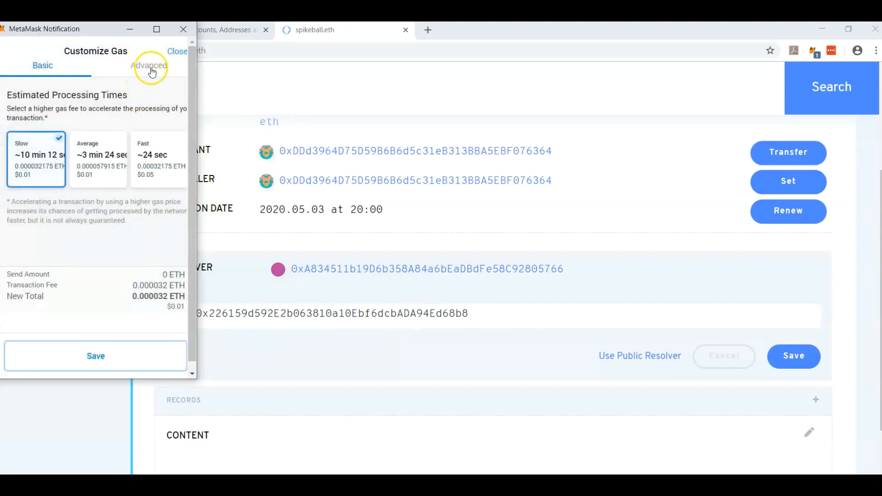
left_click(149, 65)
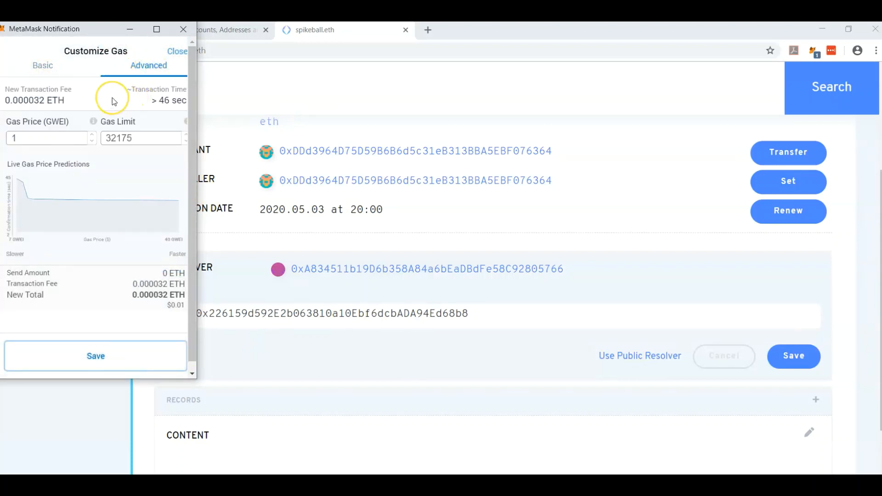
left_click(94, 135)
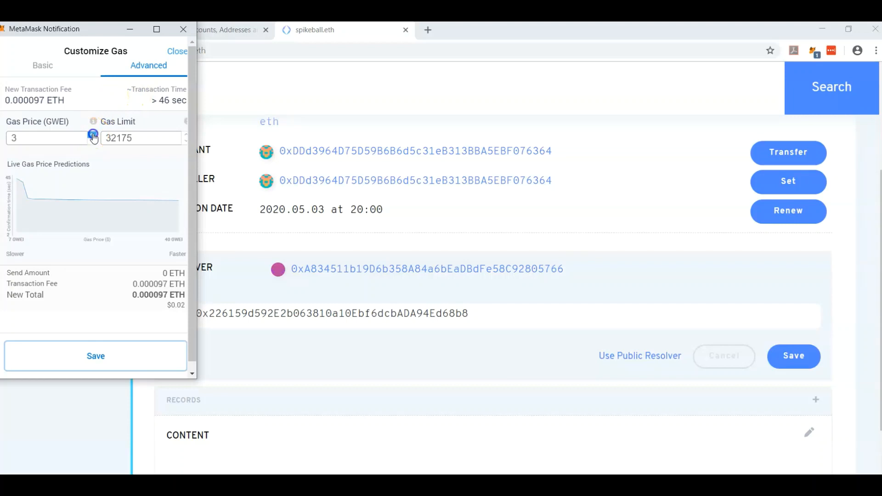
left_click(92, 135)
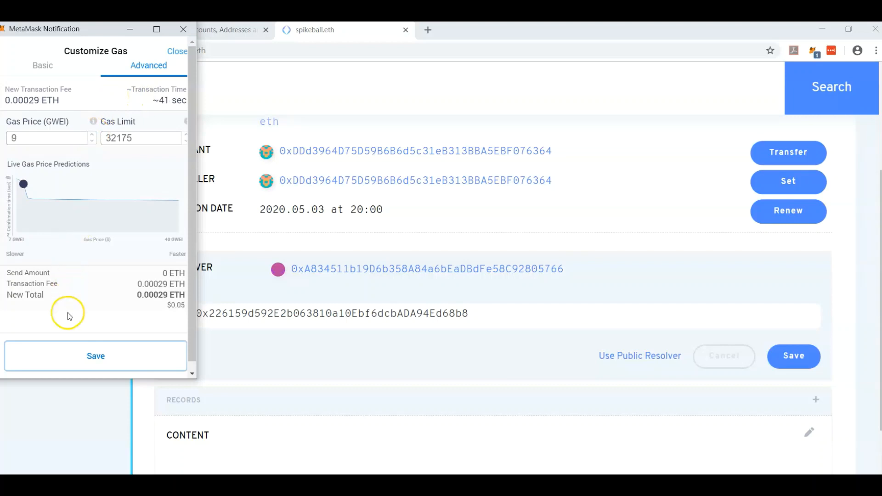
left_click(94, 355)
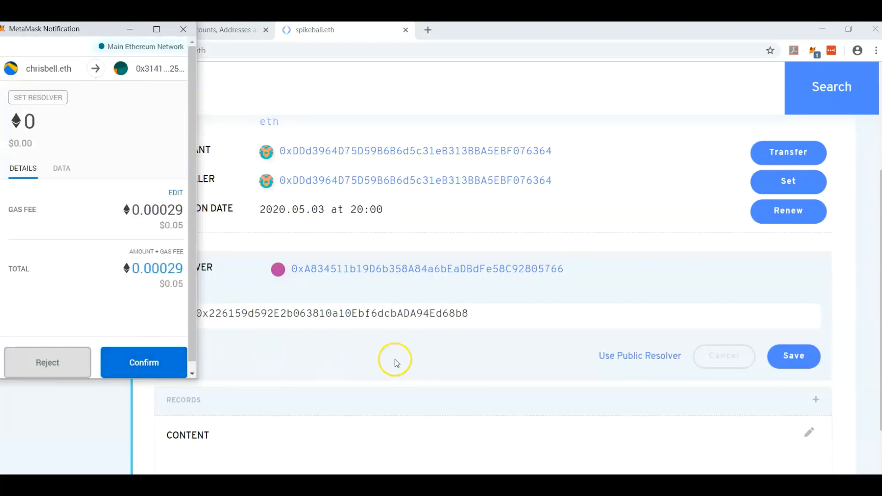
left_click(144, 362)
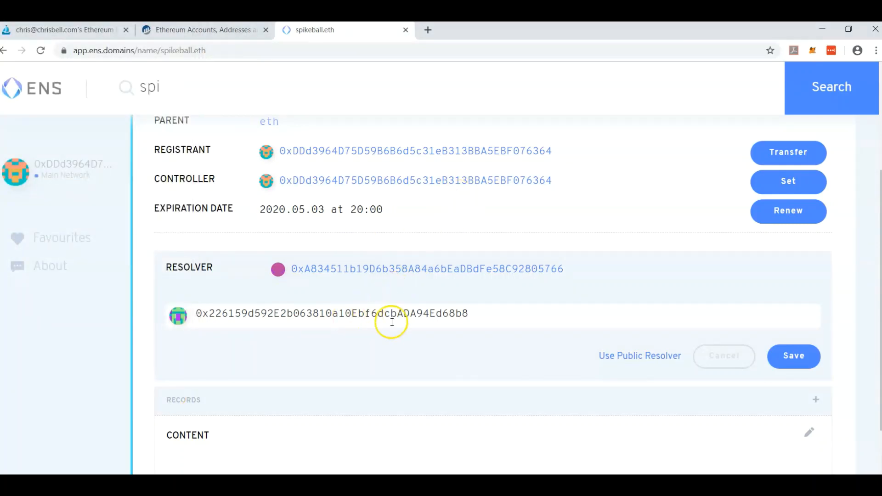
mouse_move(169, 340)
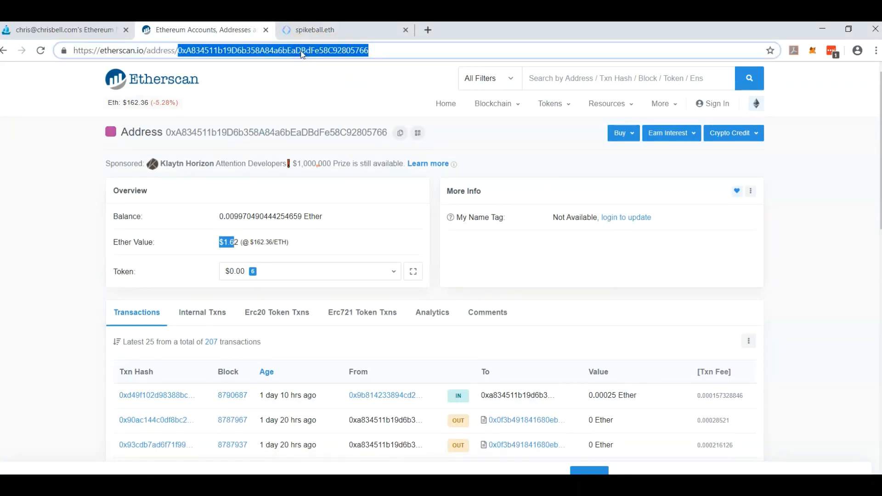
Check the pending Set Resolver transaction in MetaMask from the spikeball.eth page.
left_click(343, 29)
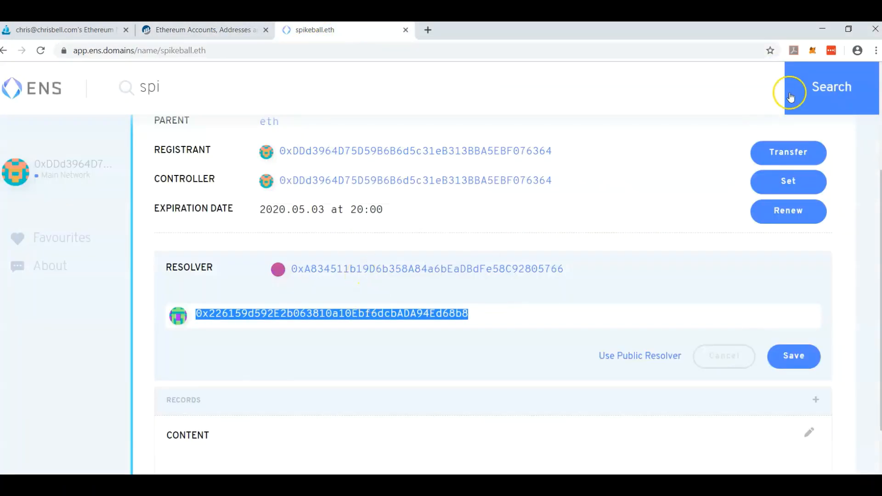
mouse_move(733, 320)
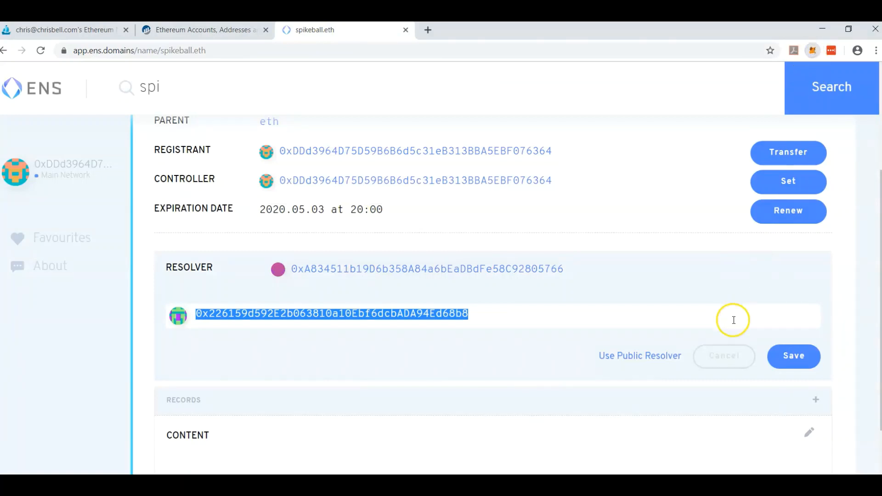
left_click(811, 51)
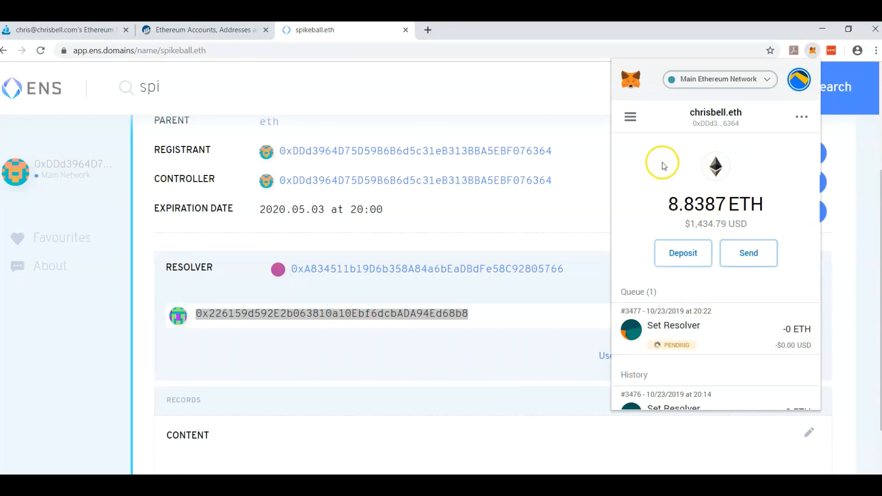
mouse_move(693, 336)
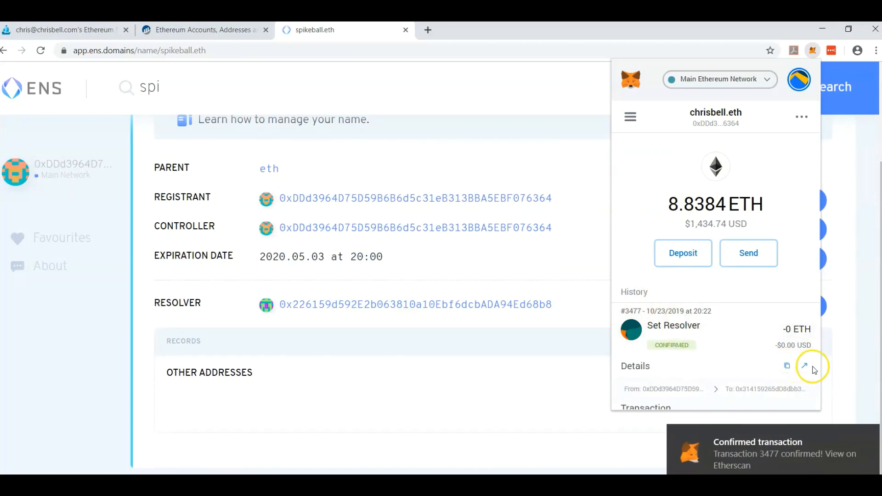
mouse_move(670, 309)
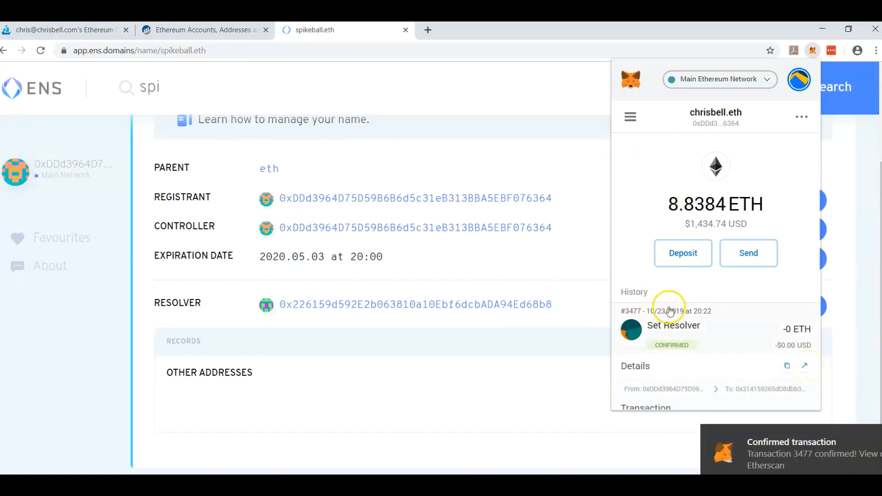
mouse_move(734, 318)
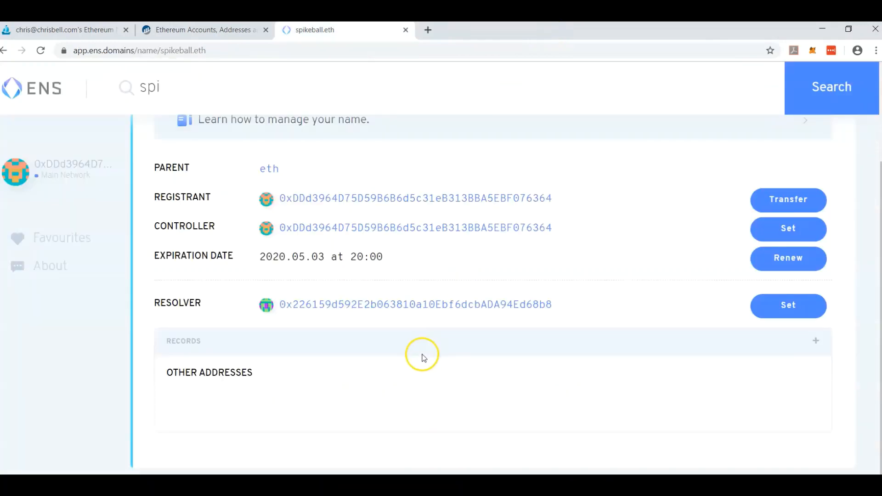
mouse_move(411, 336)
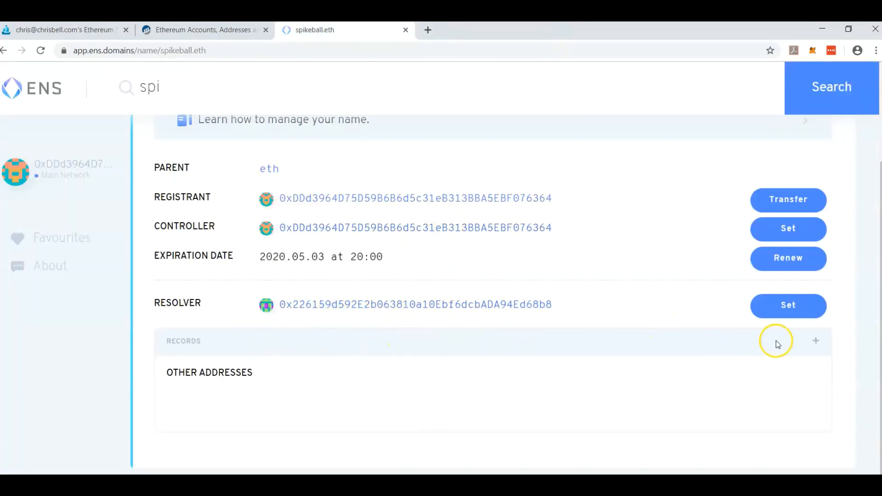
left_click(815, 341)
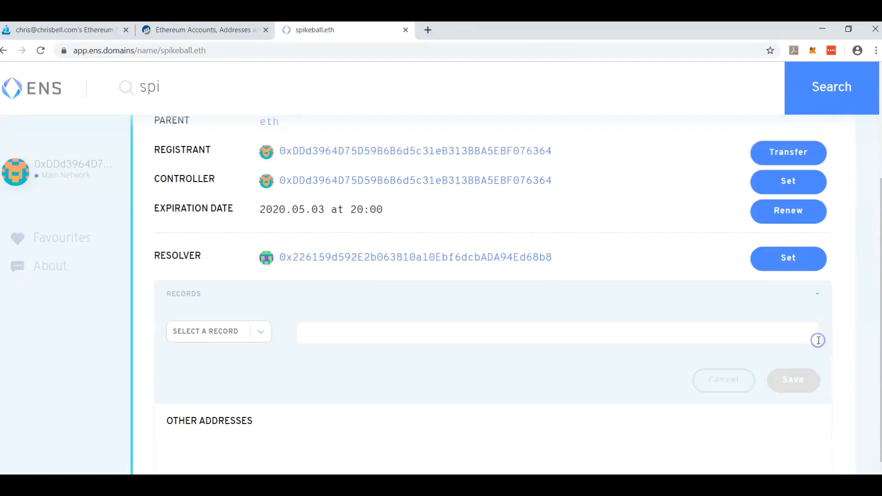
left_click(219, 330)
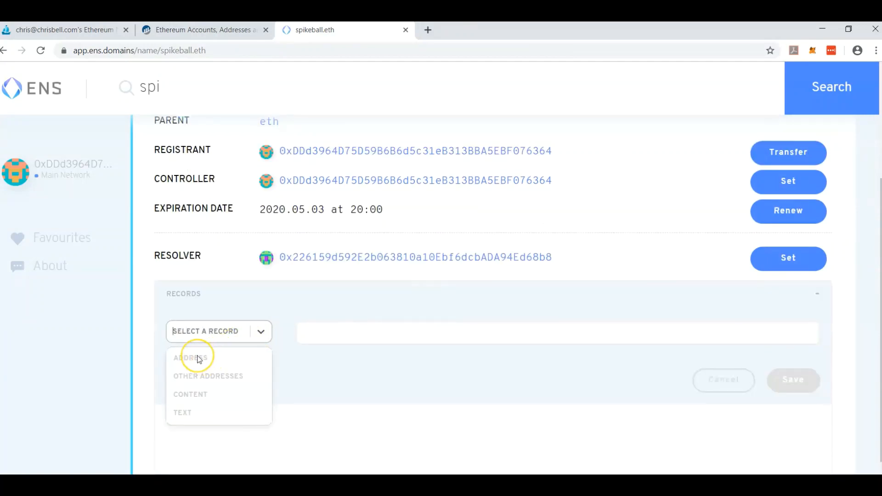
left_click(190, 357)
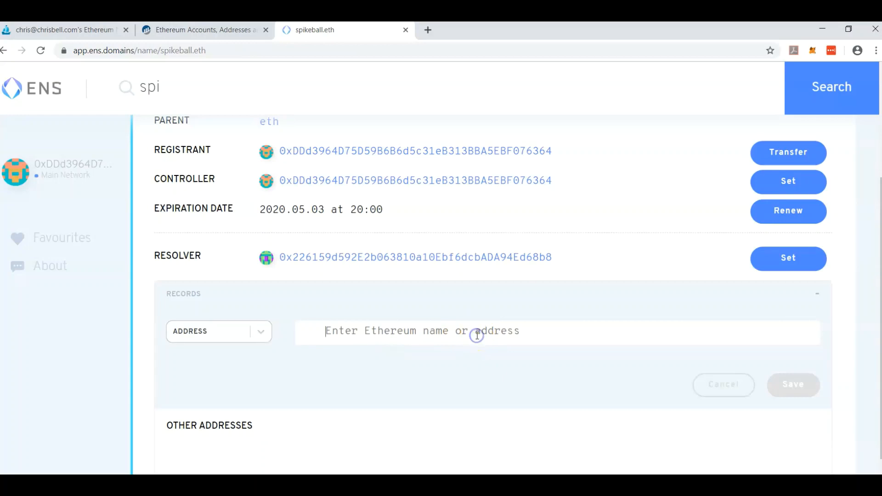
type("chrisbell.eth")
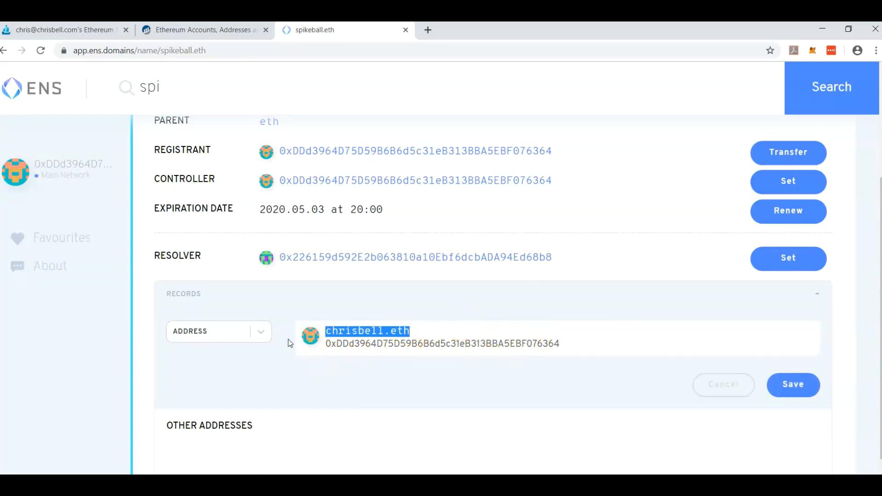
type("0xA834511b19D6b358A84a6bEaDBdFe58C92805766")
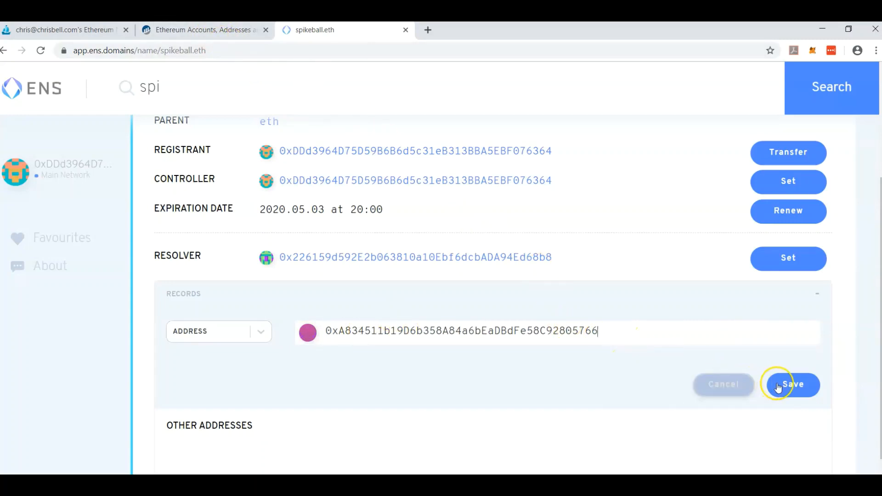
left_click(792, 385)
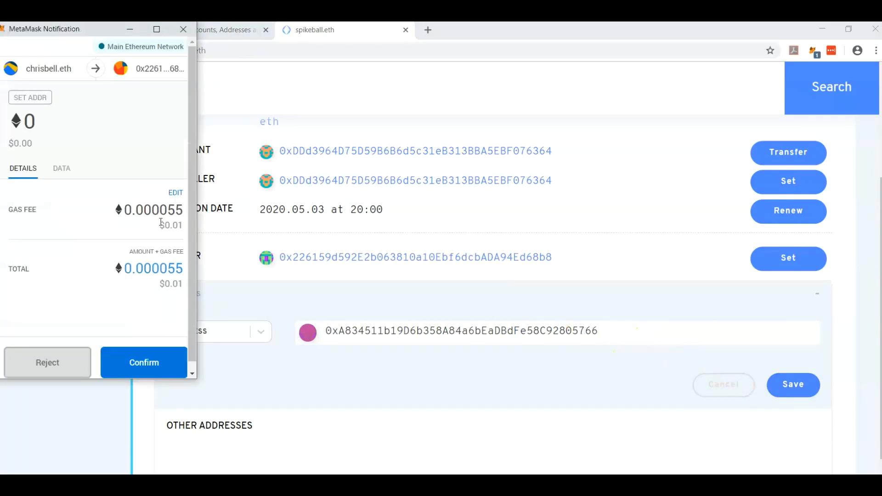
Raise the Set Addr transaction's gas price to 12 in Advanced settings and confirm it.
left_click(175, 192)
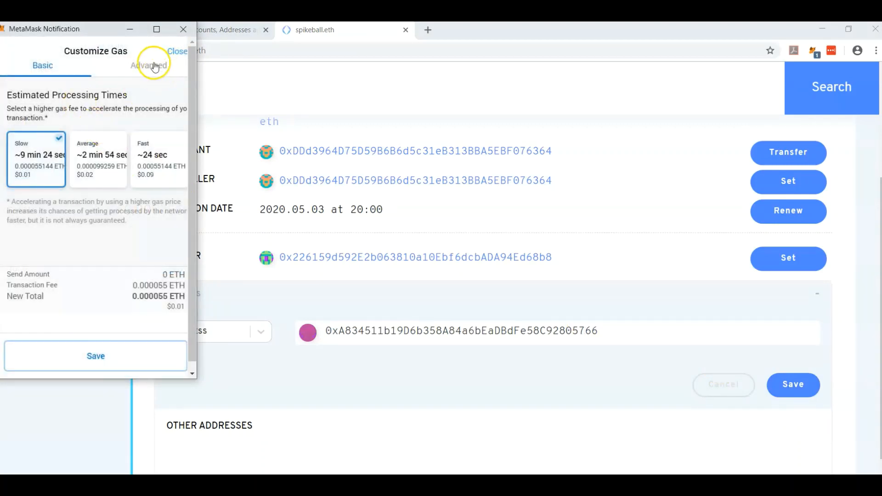
left_click(149, 66)
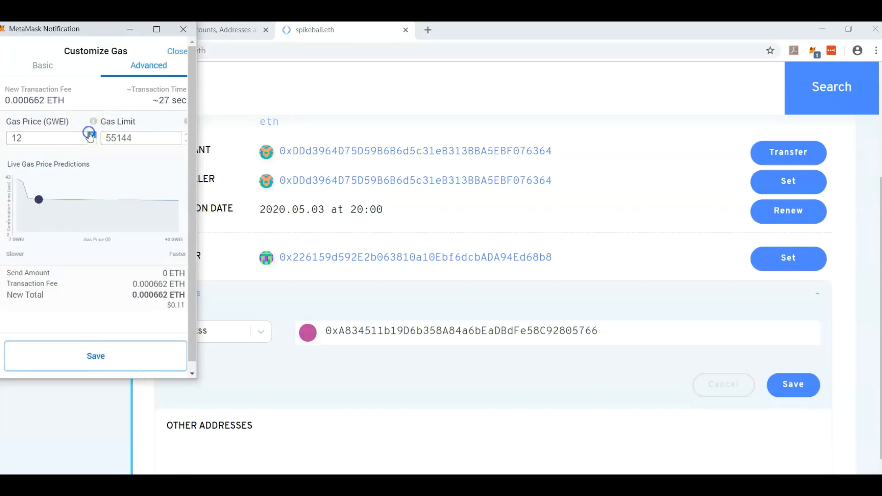
left_click(95, 355)
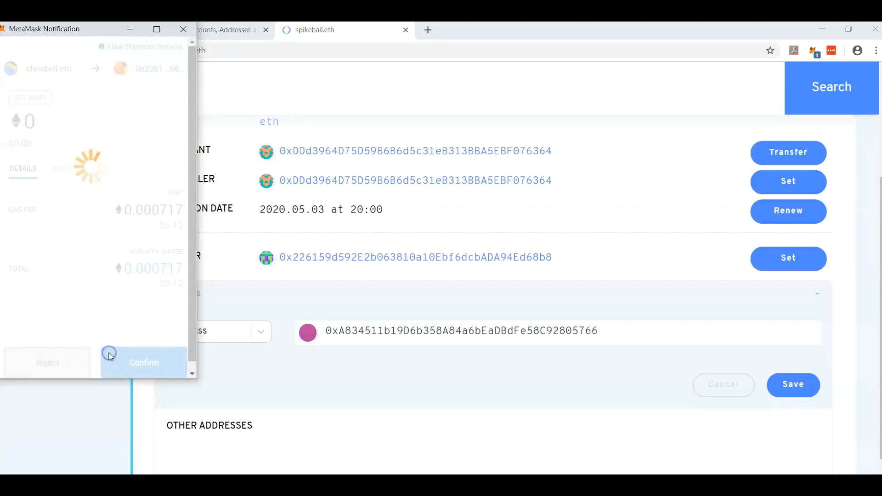
left_click(143, 362)
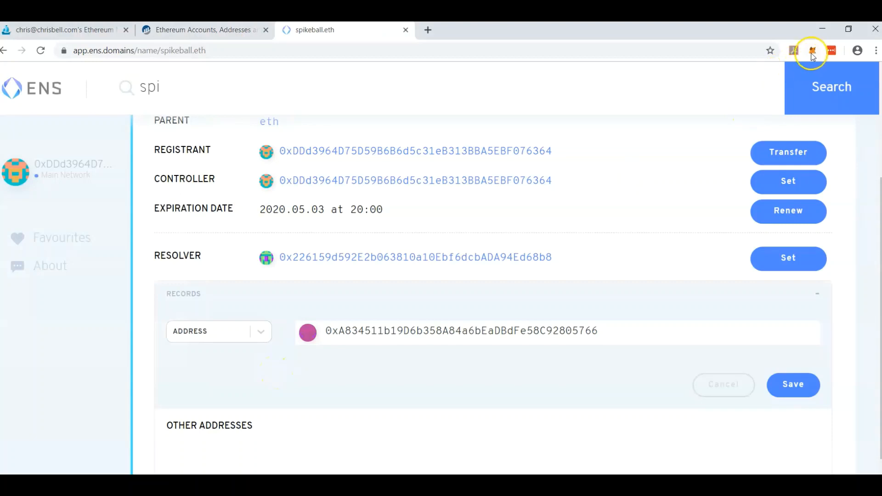
View the pending Set Addr transaction in the MetaMask queue and follow it to Etherscan.
left_click(811, 51)
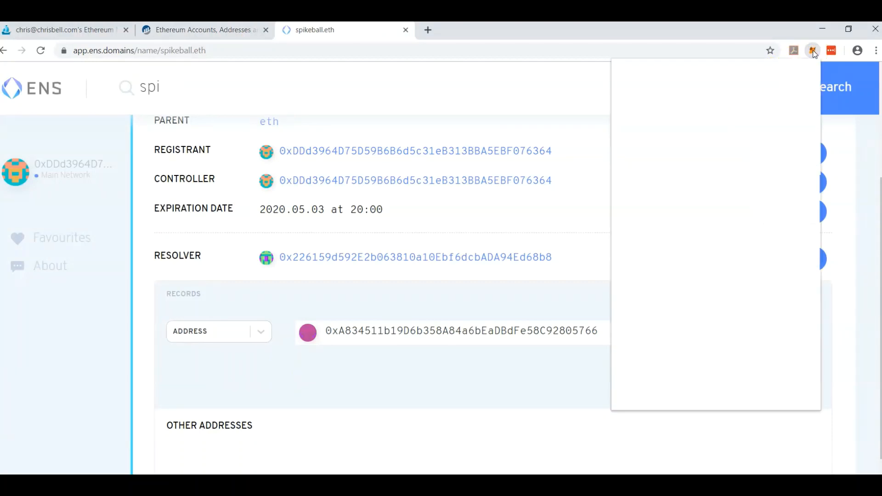
left_click(812, 49)
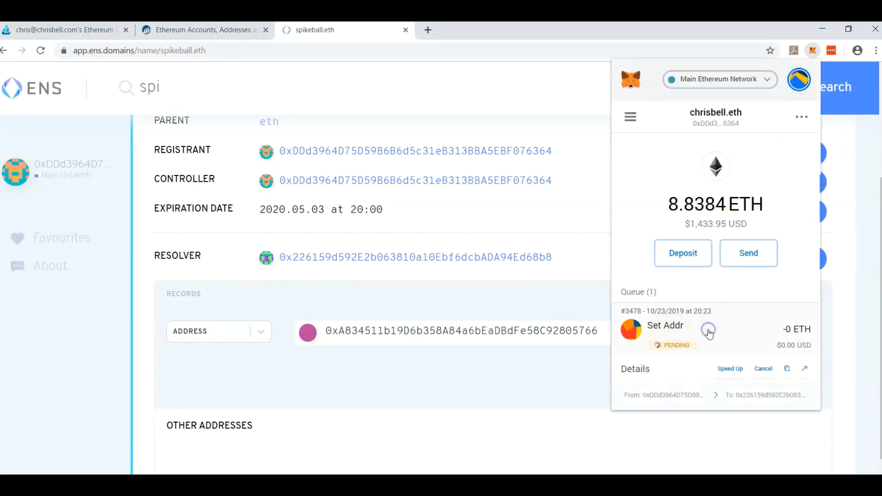
left_click(804, 369)
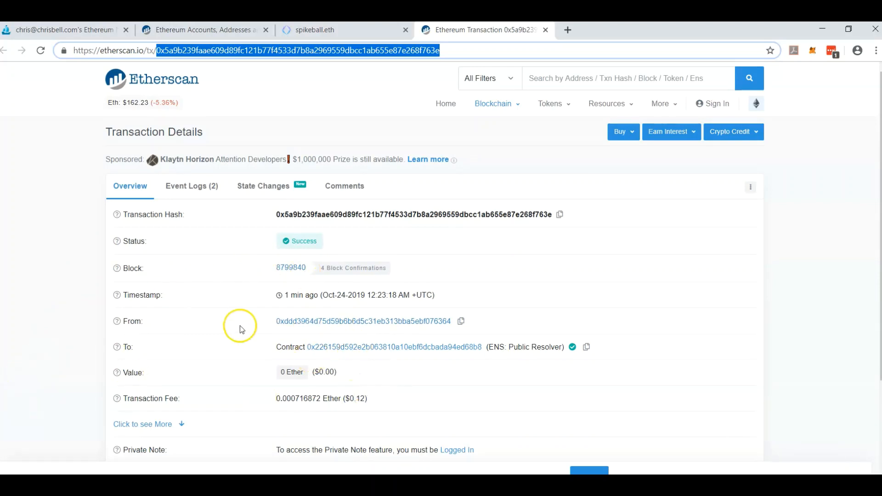
mouse_move(240, 426)
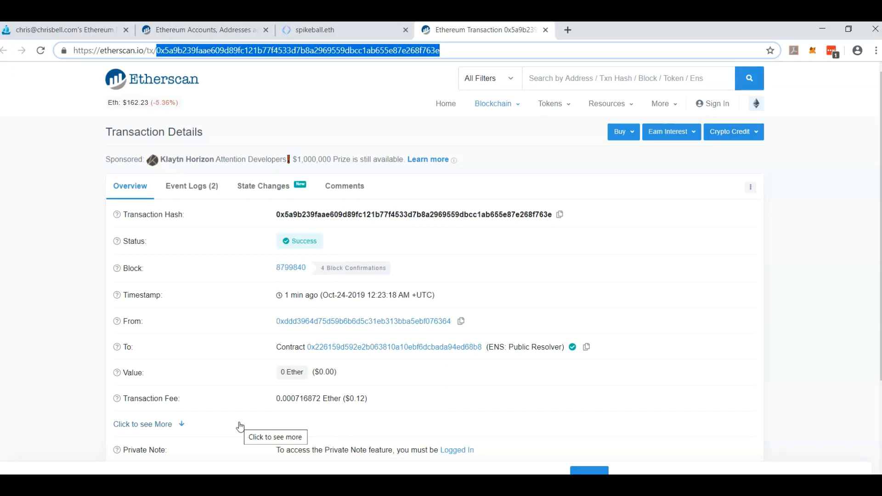
mouse_move(332, 29)
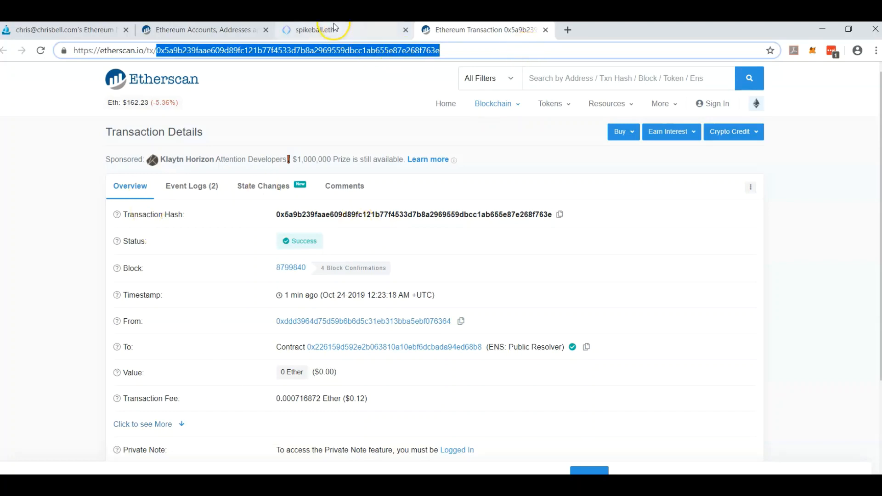
mouse_move(347, 31)
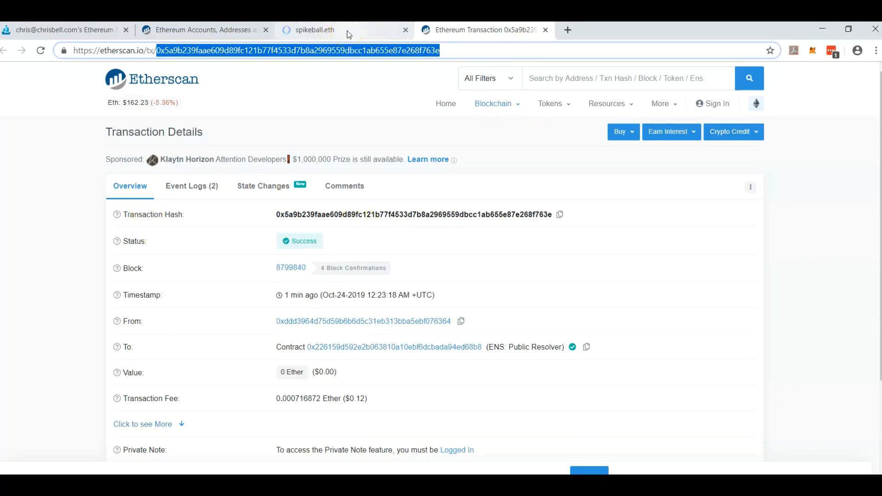
Return from the successful resolver transaction on Etherscan to the spikeball.eth name page.
left_click(315, 29)
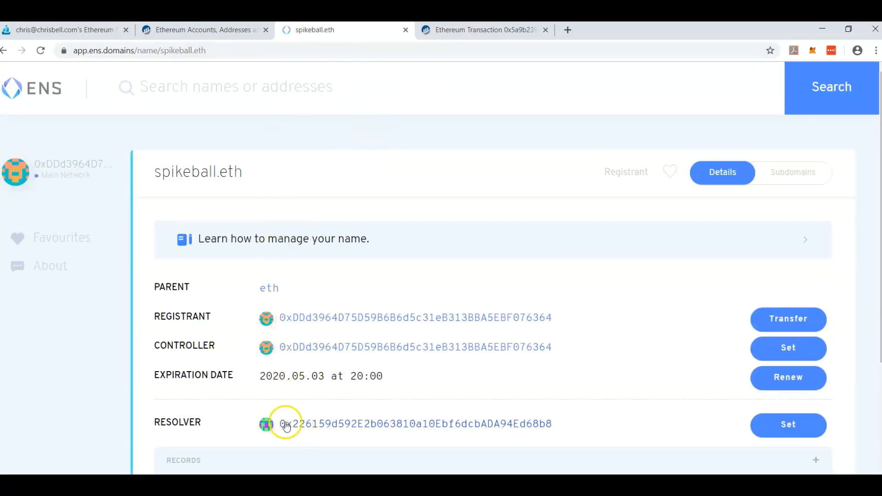
mouse_move(297, 419)
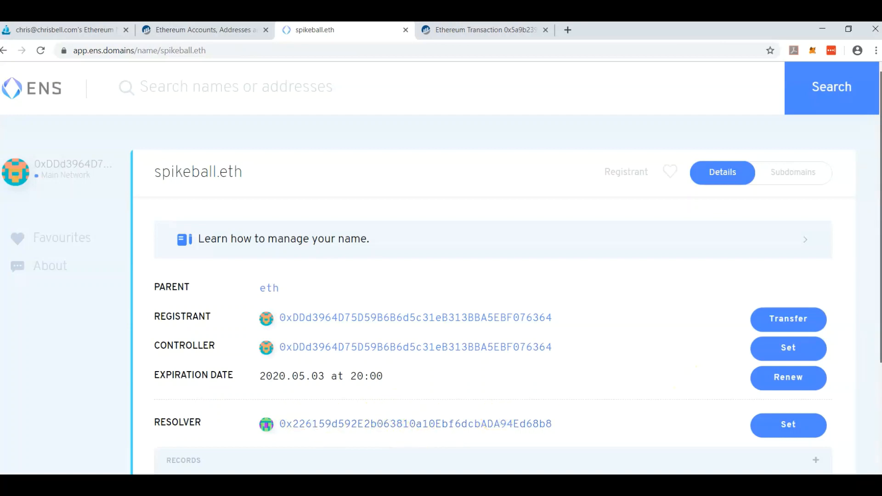
scroll("down", 3)
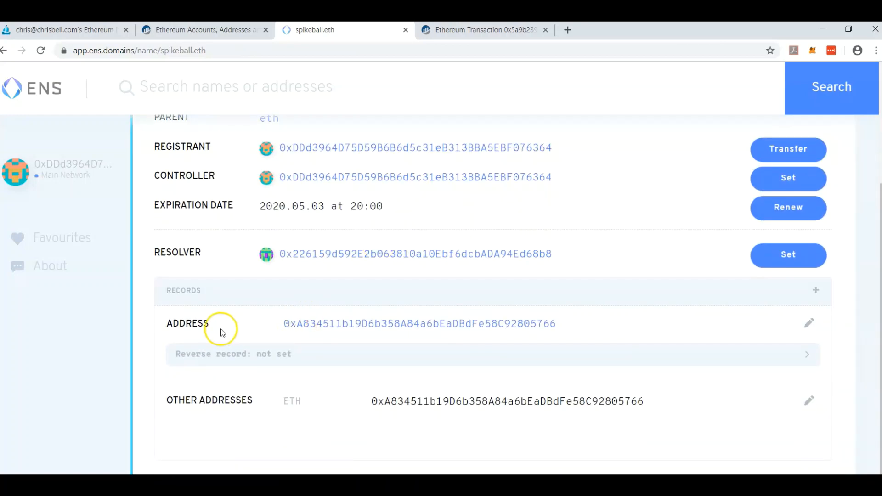
mouse_move(628, 327)
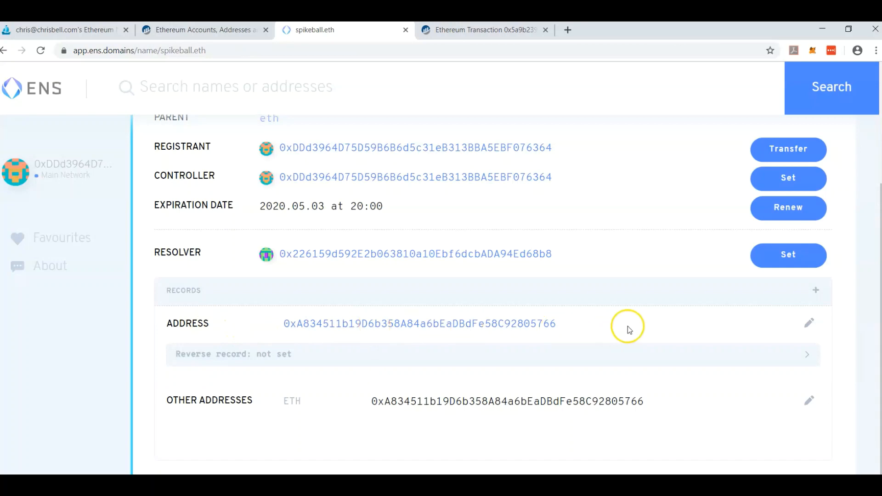
mouse_move(551, 259)
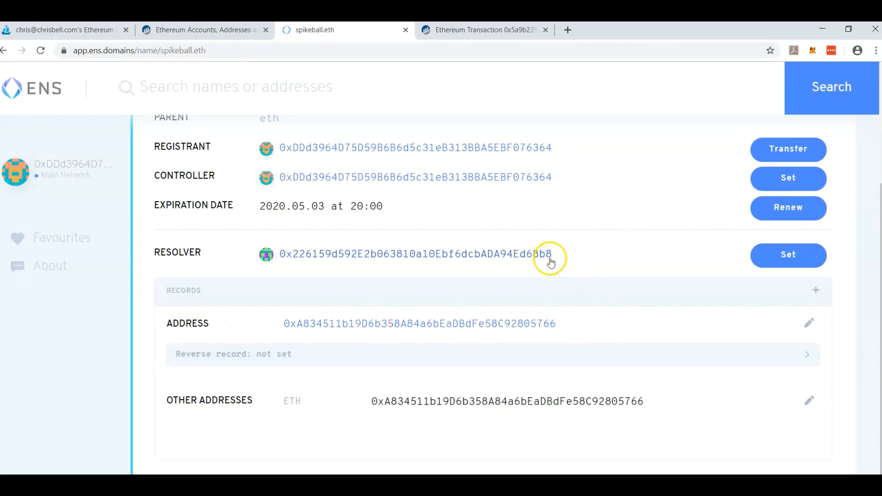
mouse_move(237, 320)
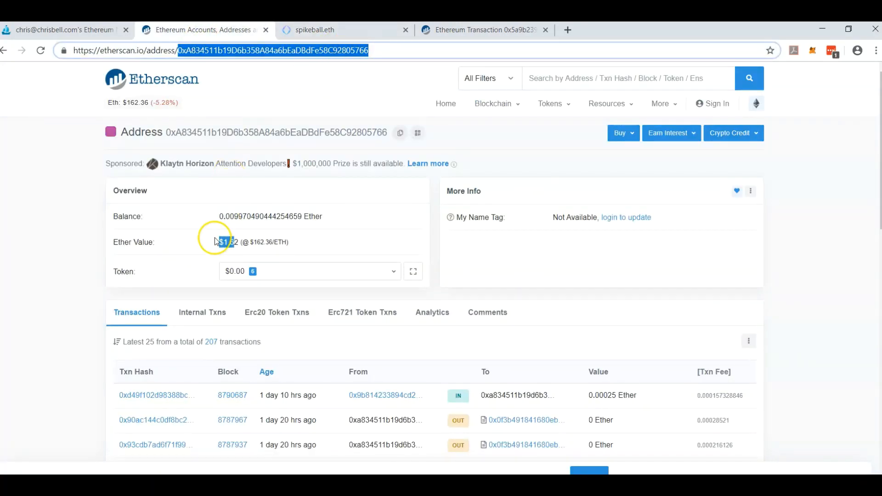
Begin replacing the hex address in the Etherscan address-page URL with the ENS name.
left_click(305, 276)
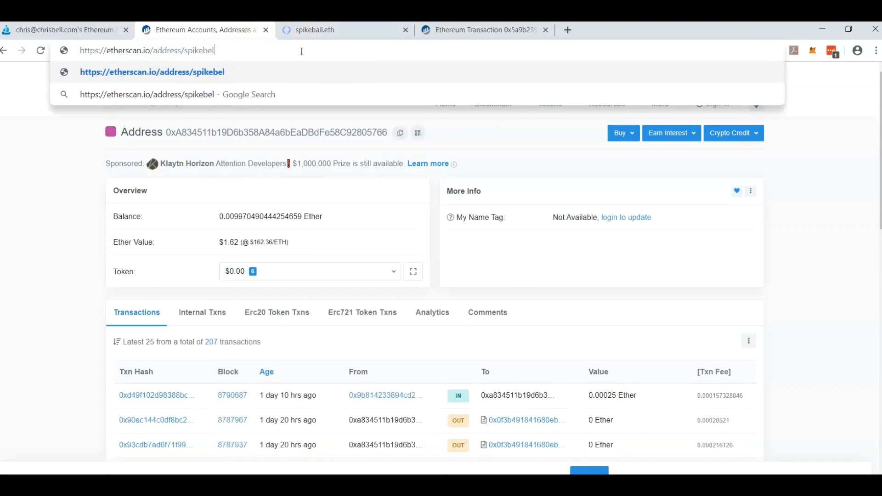
Load etherscan.io/address/spikeball.eth, fixing the spikebell typo, and review the resolved wallet's transactions.
type("l.eth")
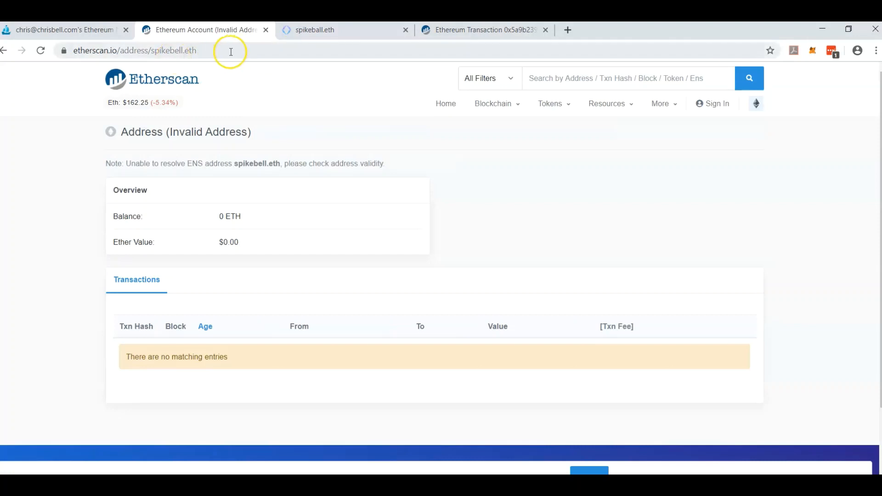
left_click(135, 49)
type("a")
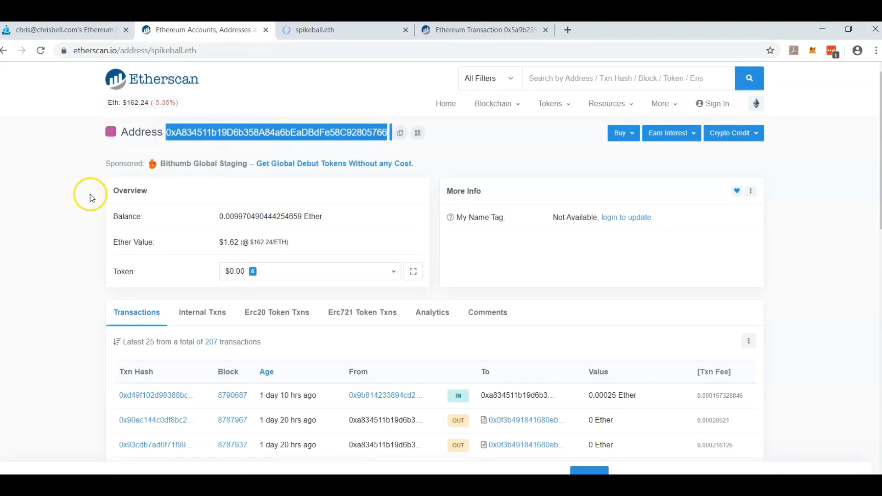
scroll("down", 3)
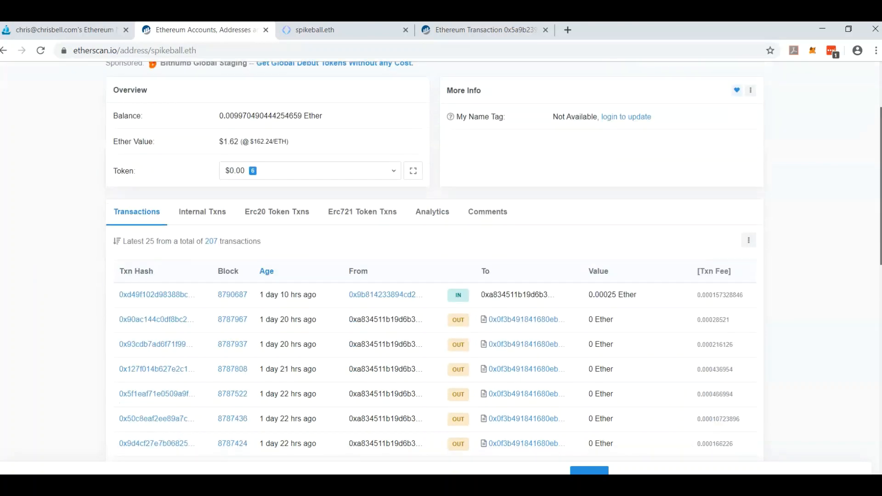
scroll("down", 3)
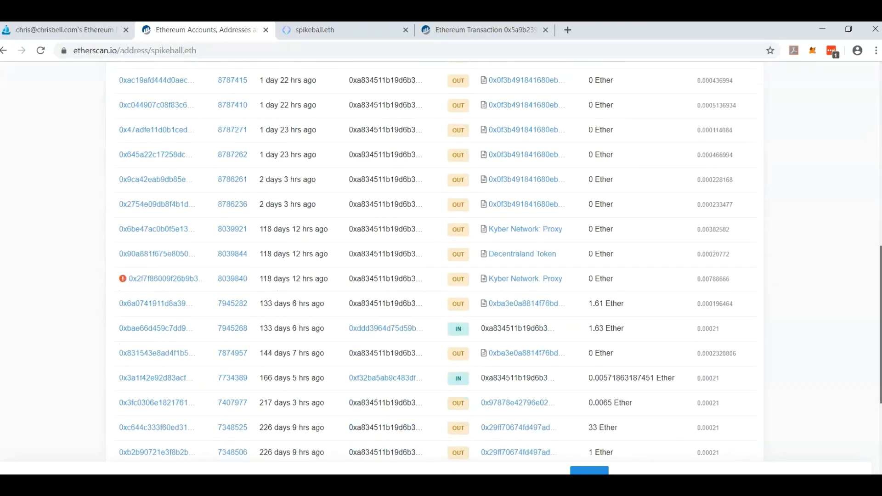
left_click(135, 50)
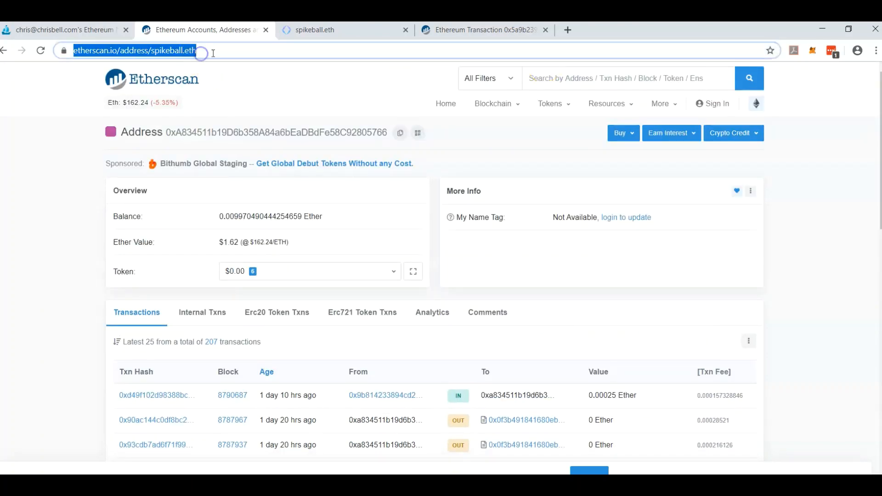
double_click(186, 49)
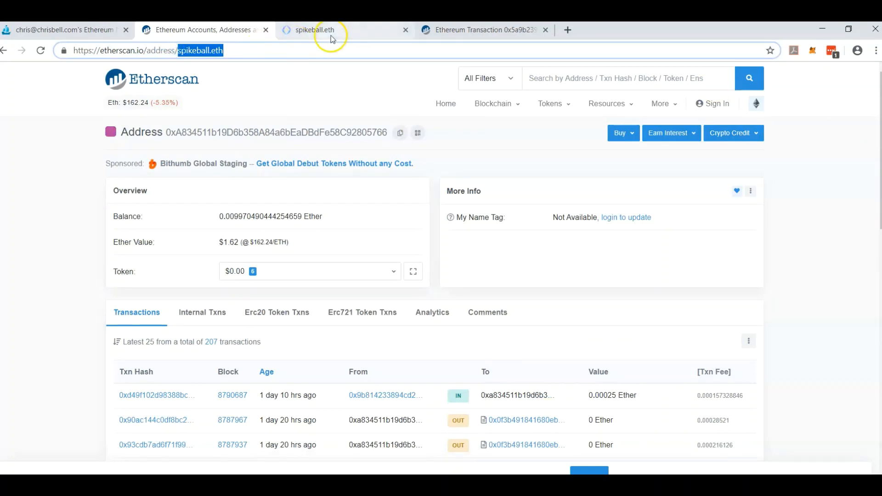
mouse_move(621, 77)
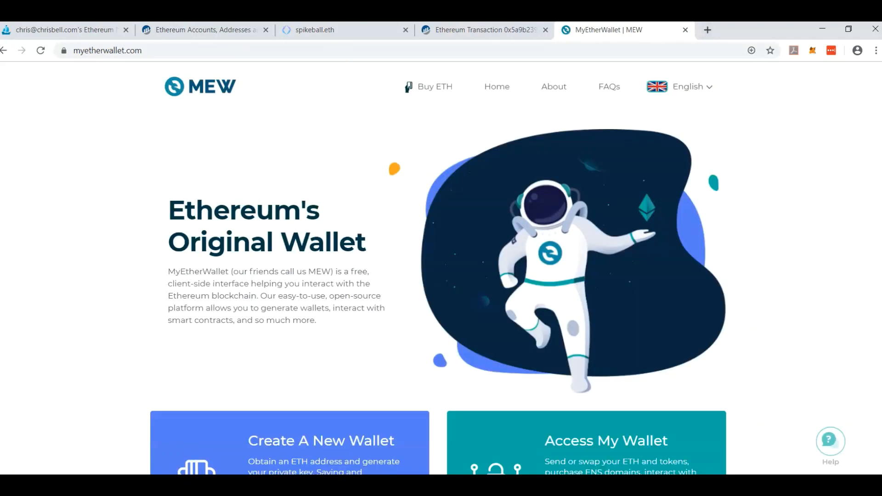
scroll("down", 3)
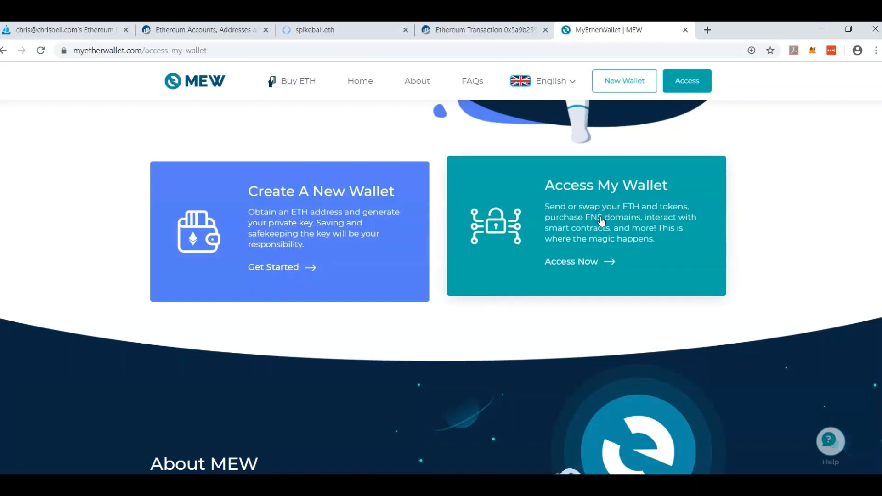
left_click(571, 261)
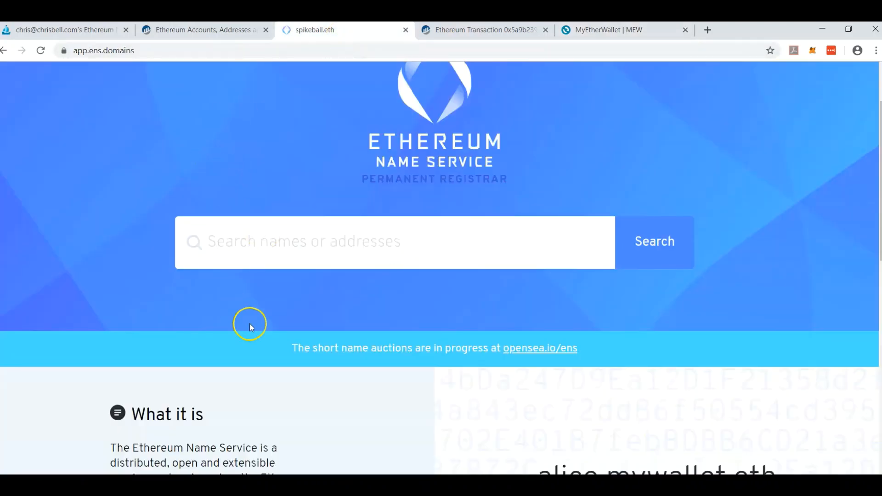
mouse_move(536, 195)
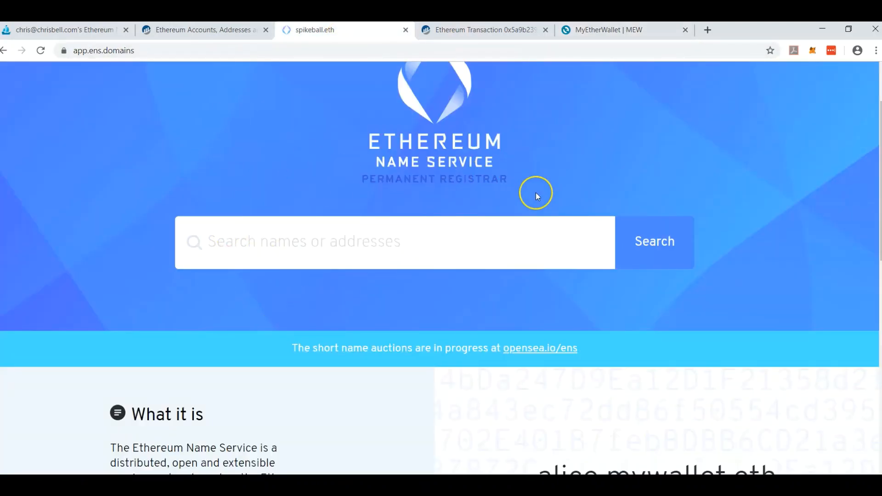
mouse_move(535, 196)
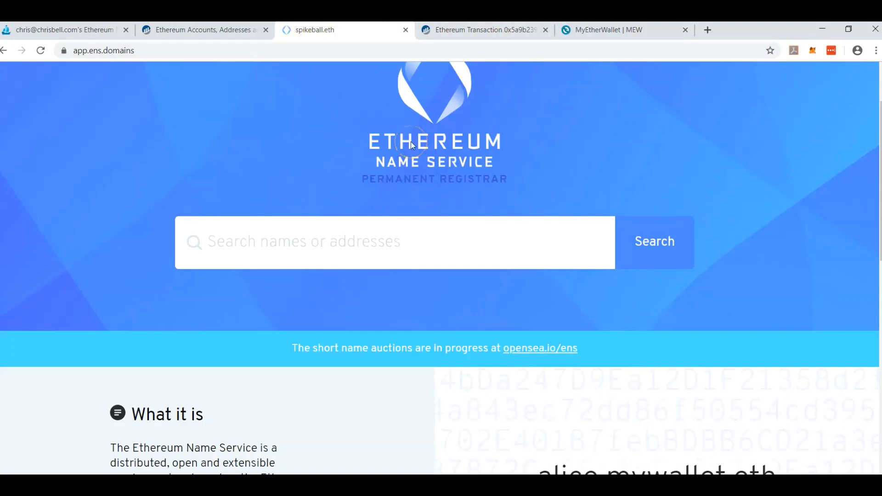
mouse_move(446, 50)
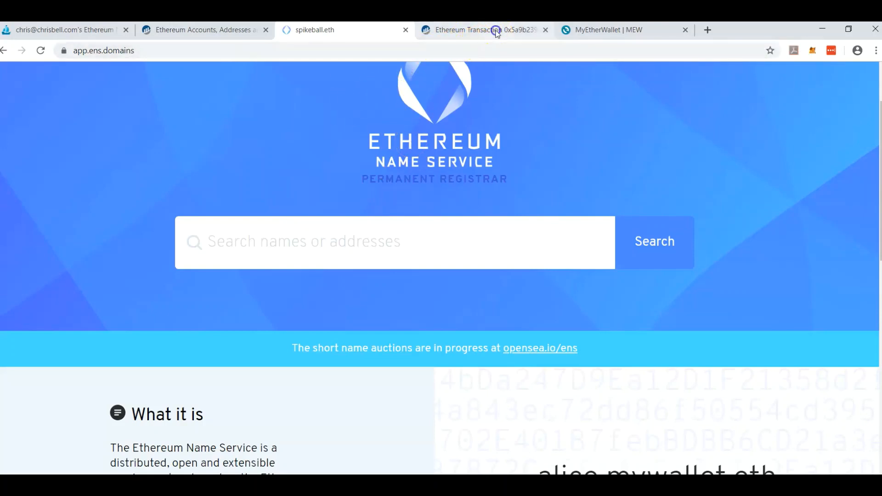
Access MyEtherWallet through MetaMask, reaching the dashboard with the 0xDDd3…364 address.
left_click(481, 30)
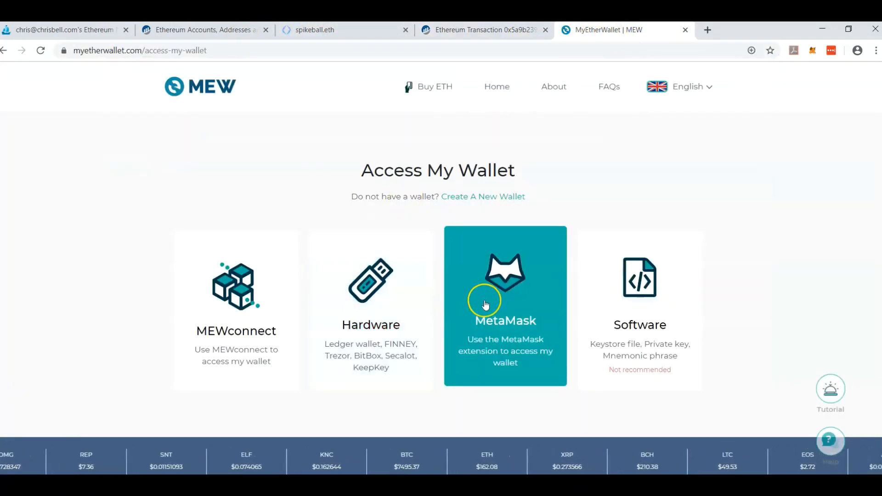
left_click(504, 305)
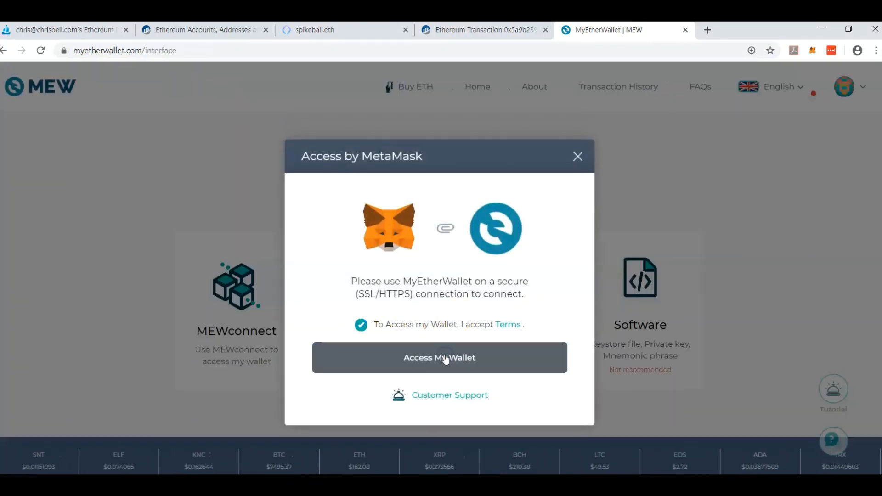
left_click(439, 357)
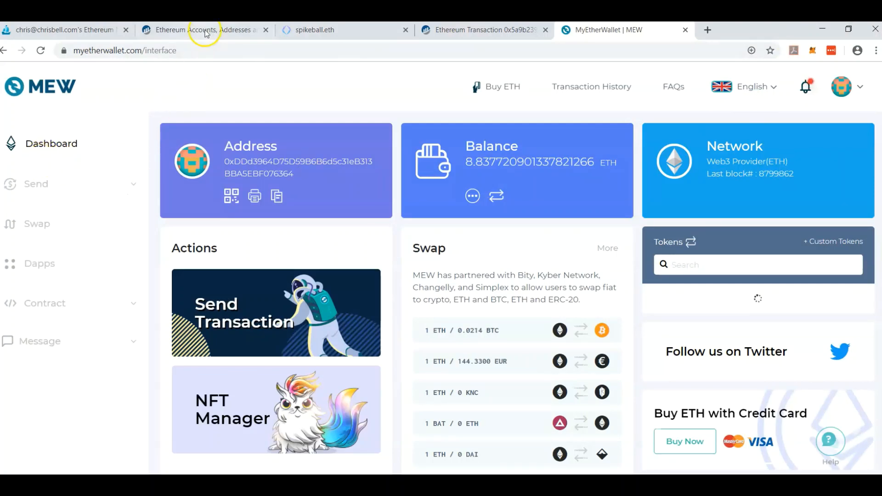
left_click(199, 30)
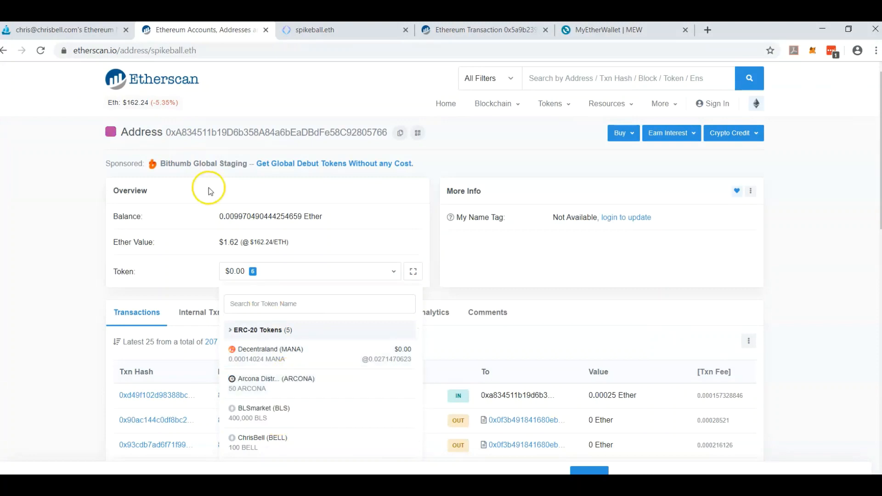
double_click(277, 132)
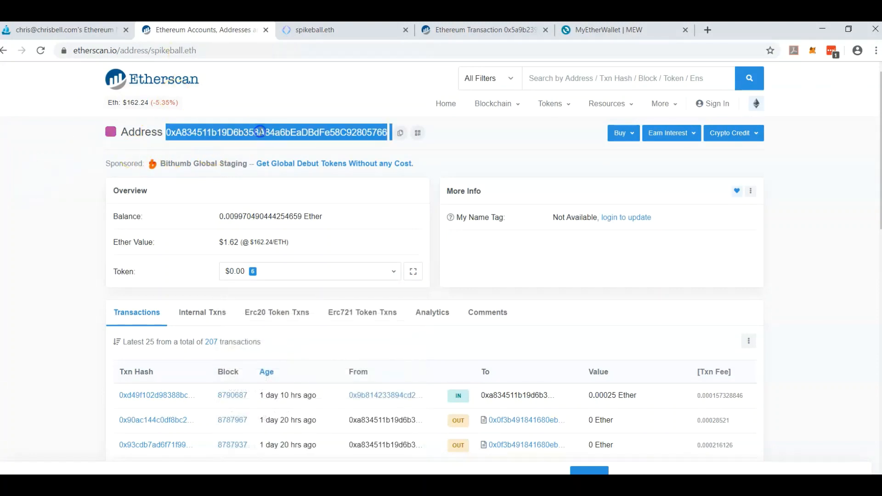
mouse_move(368, 48)
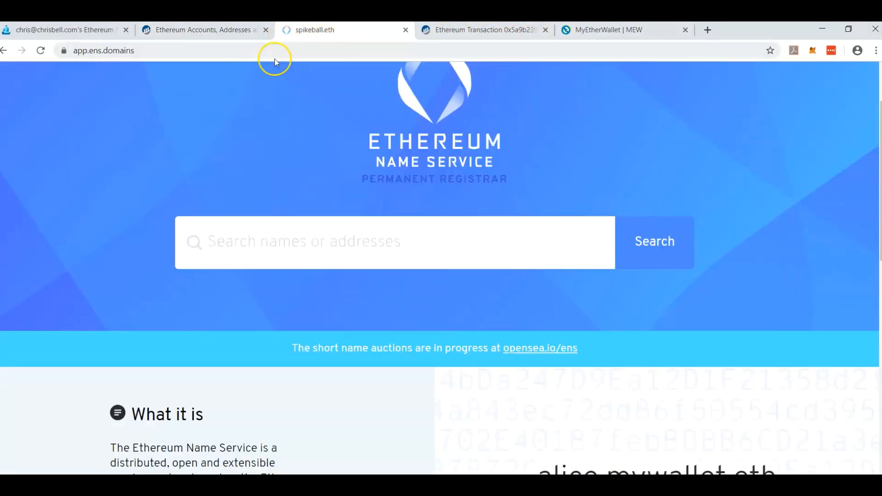
mouse_move(540, 75)
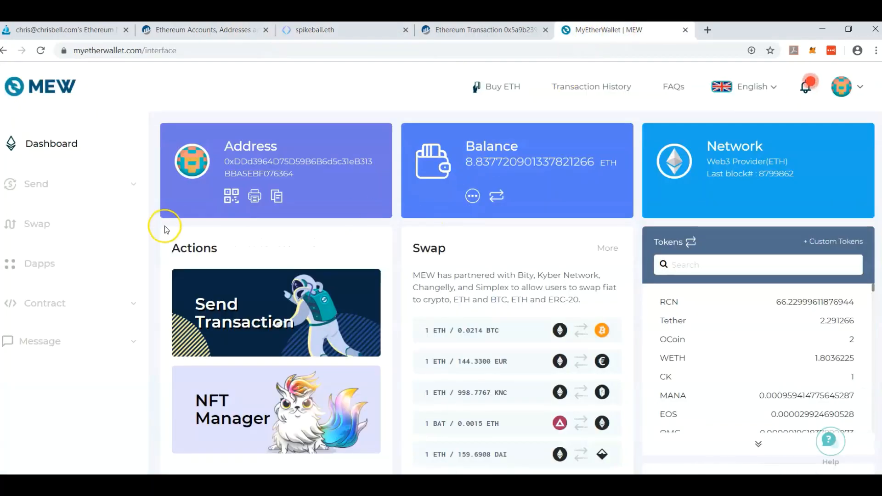
mouse_move(340, 116)
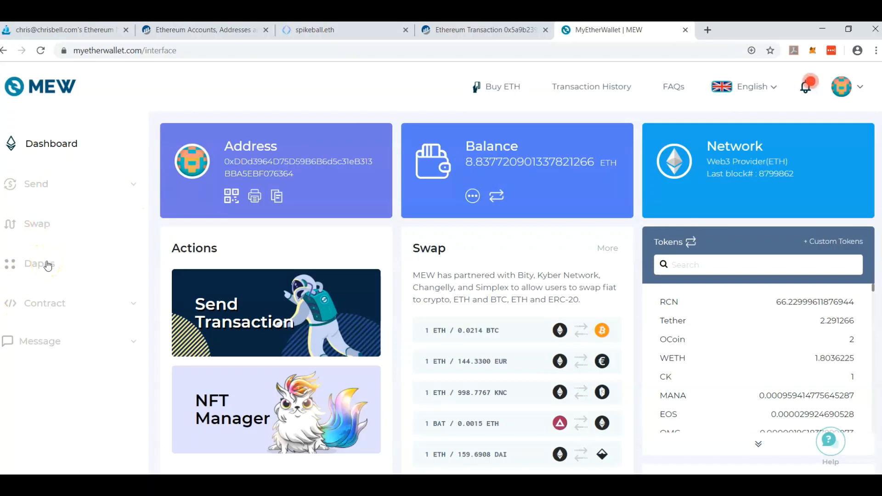
left_click(40, 263)
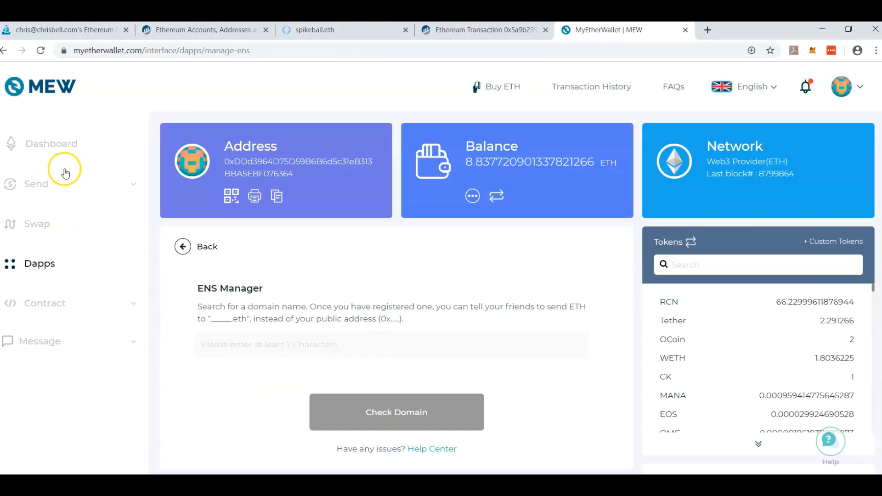
left_click(51, 143)
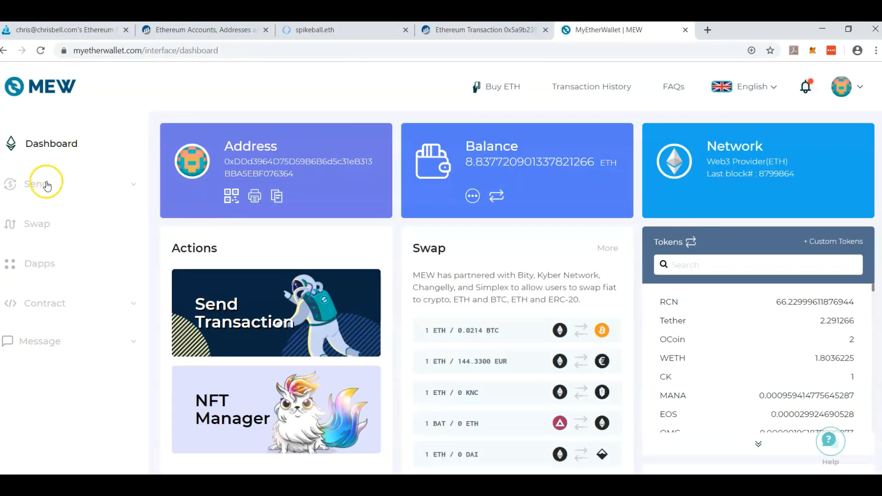
Fill the Send Transaction form with 1 ETH to spikeball.eth, resolving to 0xA834…766.
left_click(36, 184)
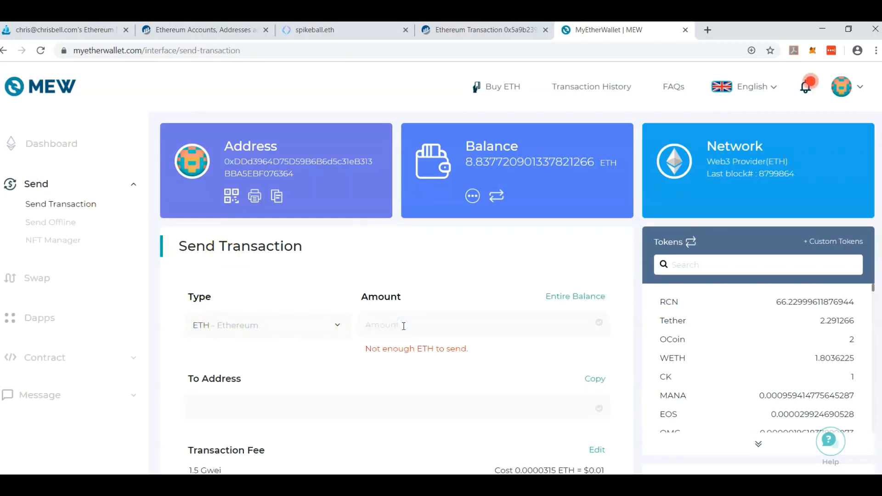
type("1")
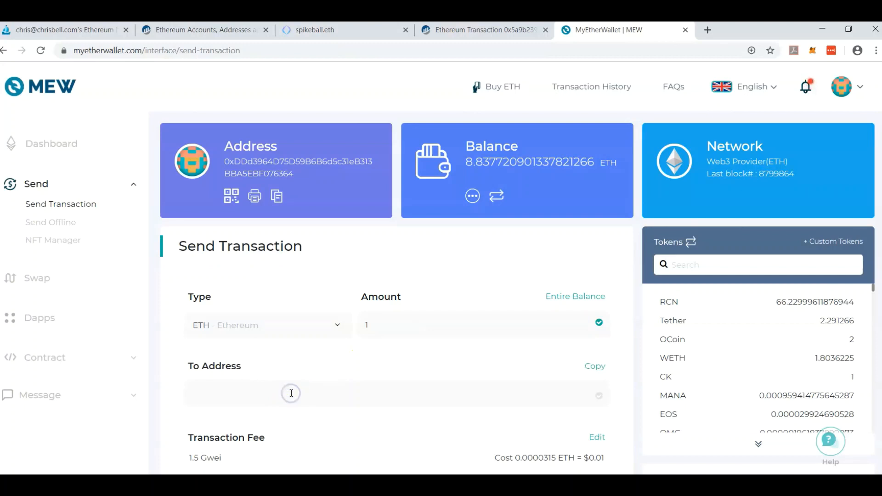
type("spikeball.eth")
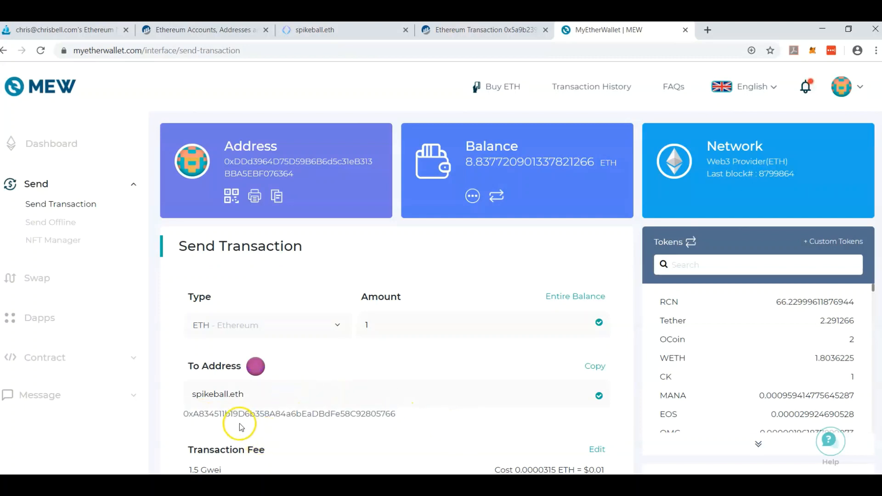
double_click(273, 415)
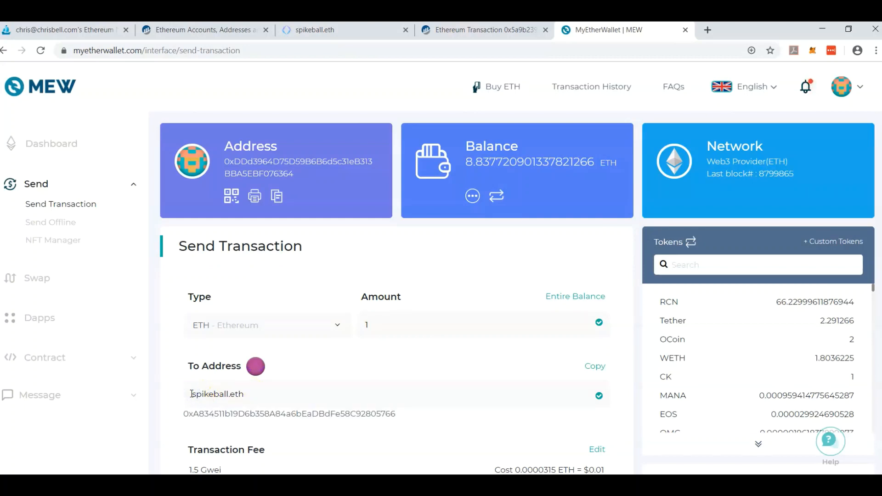
type("wallet")
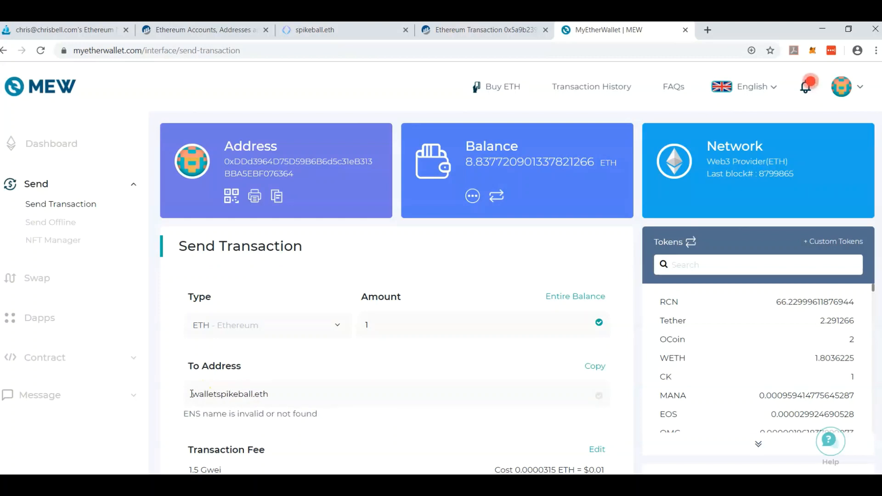
type("1.")
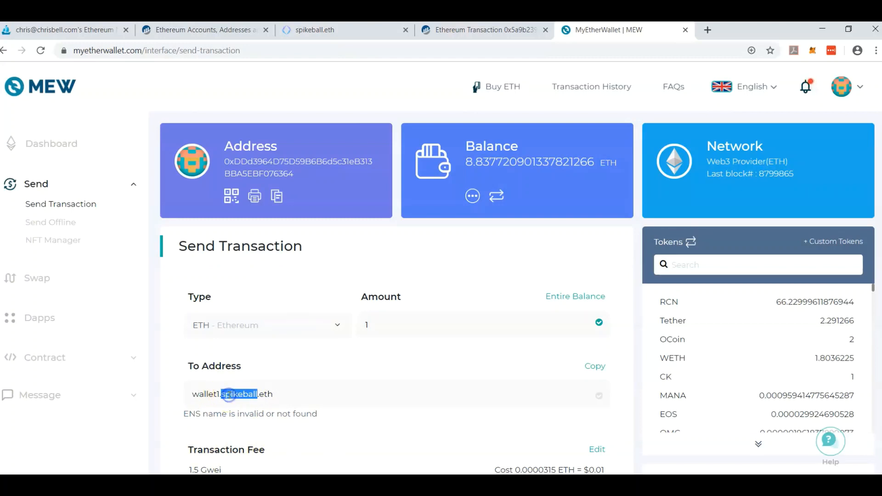
type("ba")
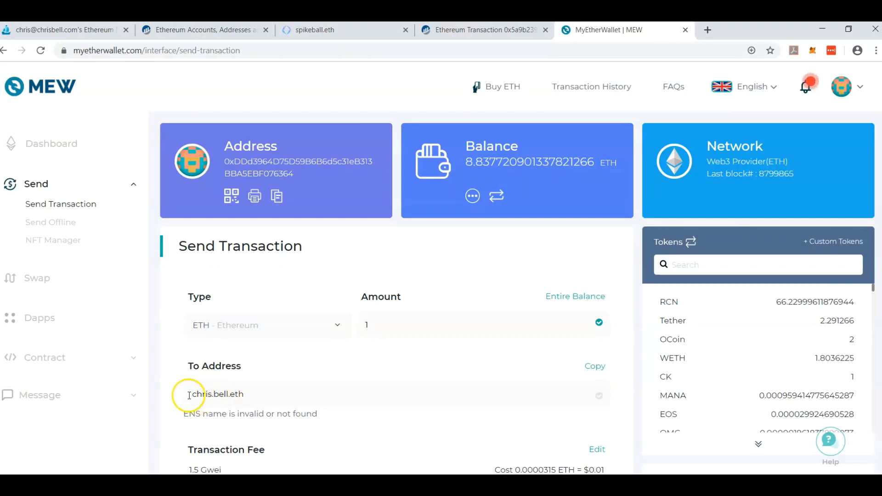
double_click(197, 394)
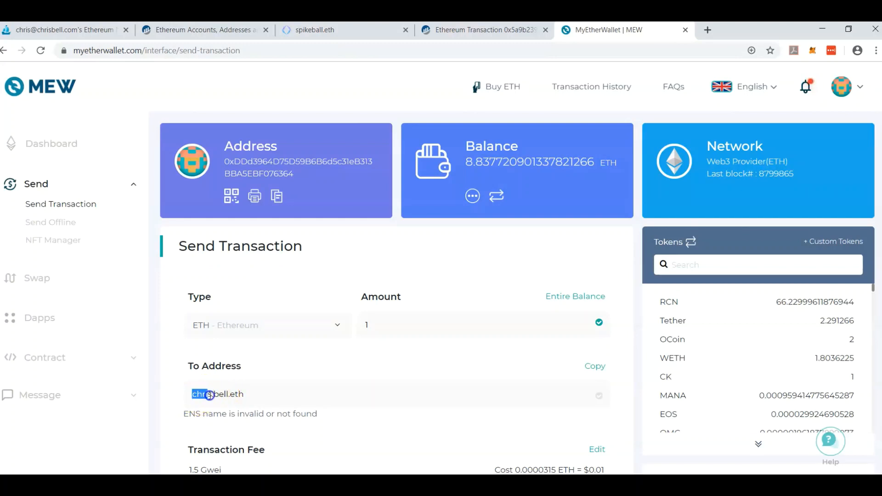
triple_click(218, 394)
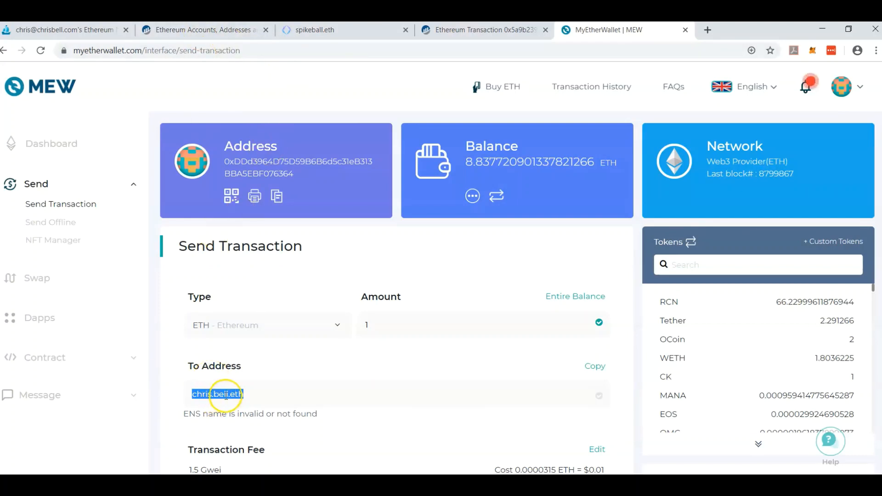
type("chris.bell.eth")
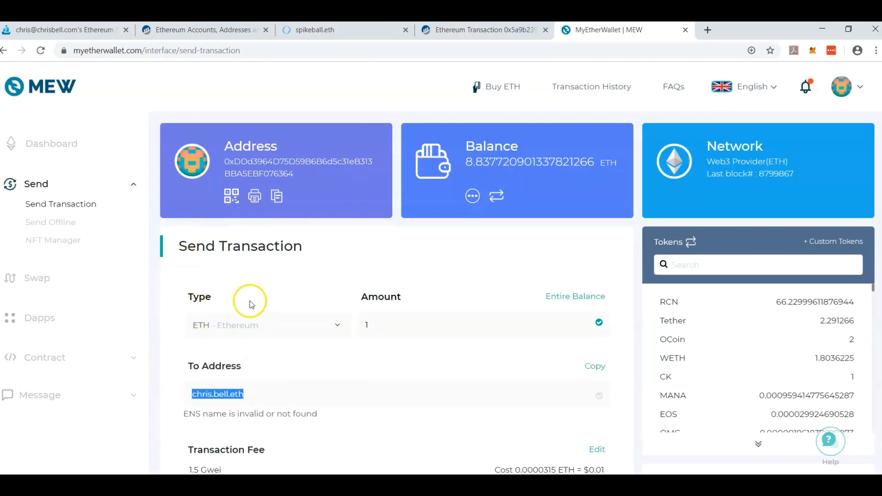
mouse_move(180, 287)
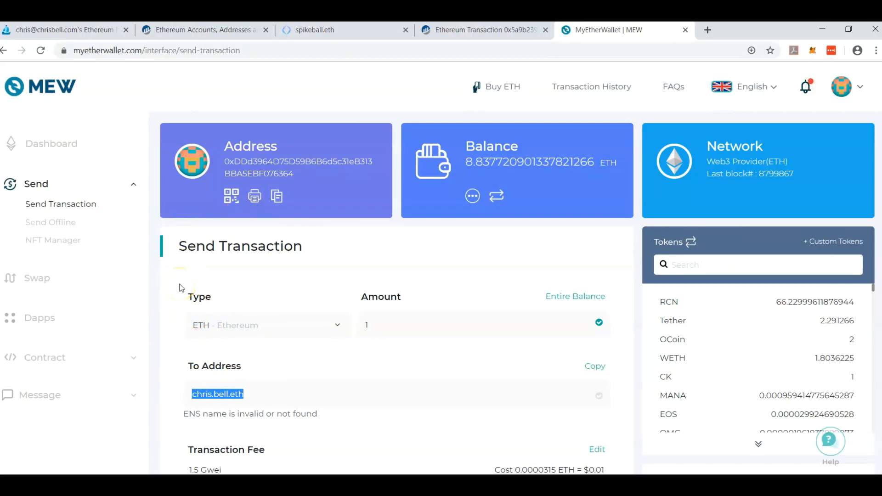